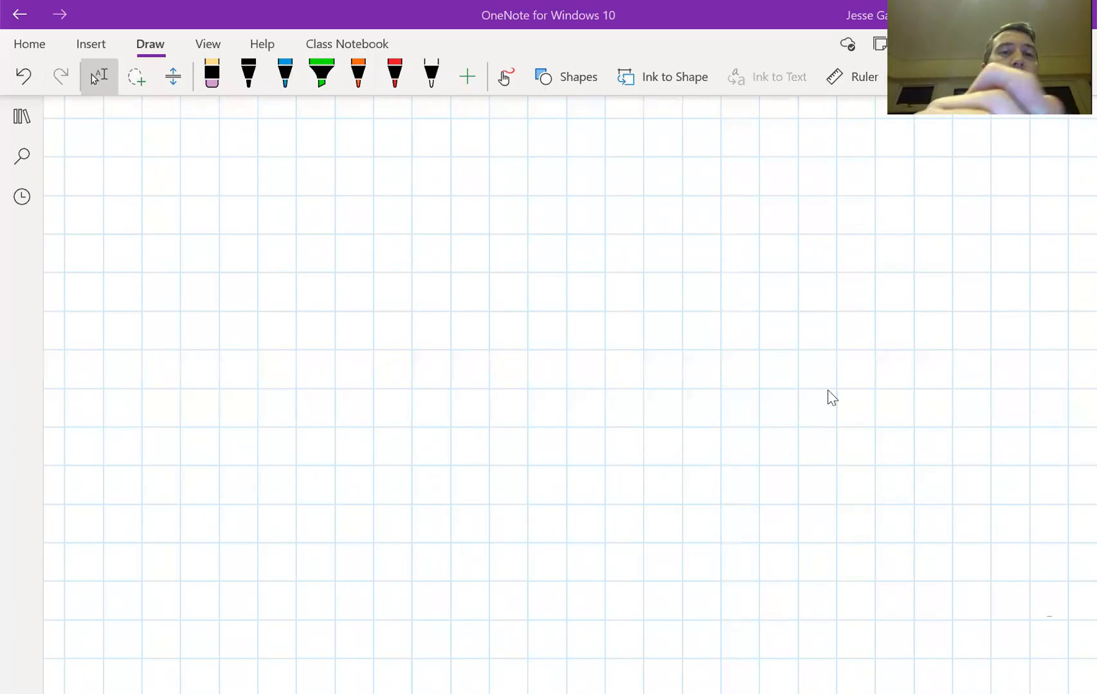
# Step: Select the black pen and lay down a first short ink stroke on the grid page
pyautogui.click(248, 73)
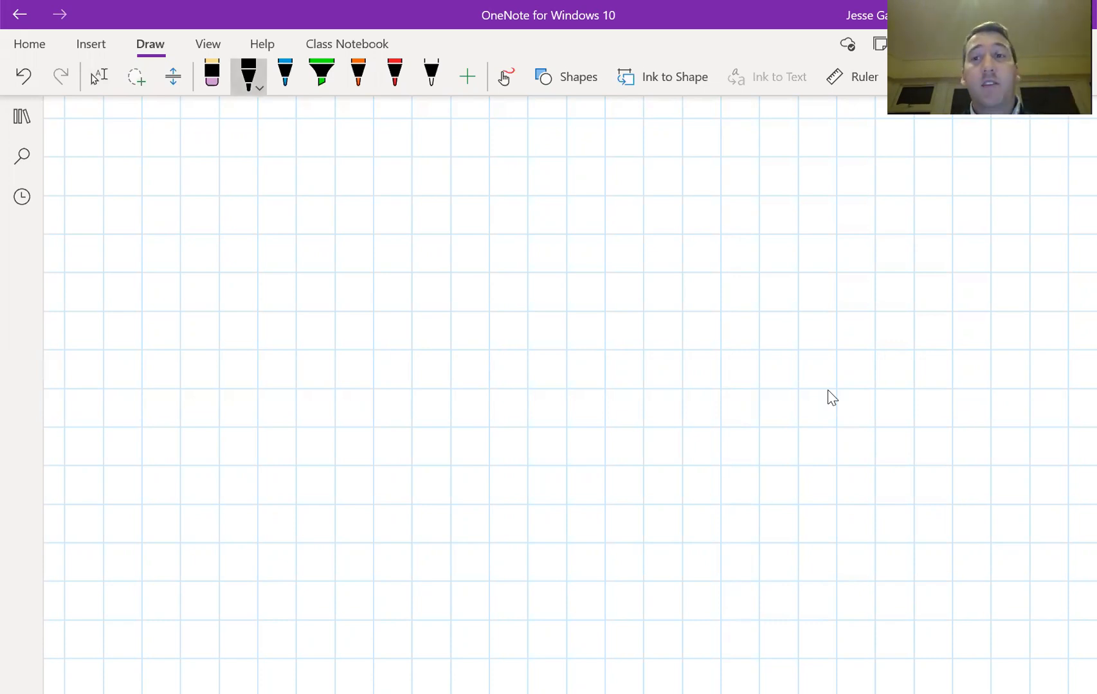
pyautogui.click(260, 87)
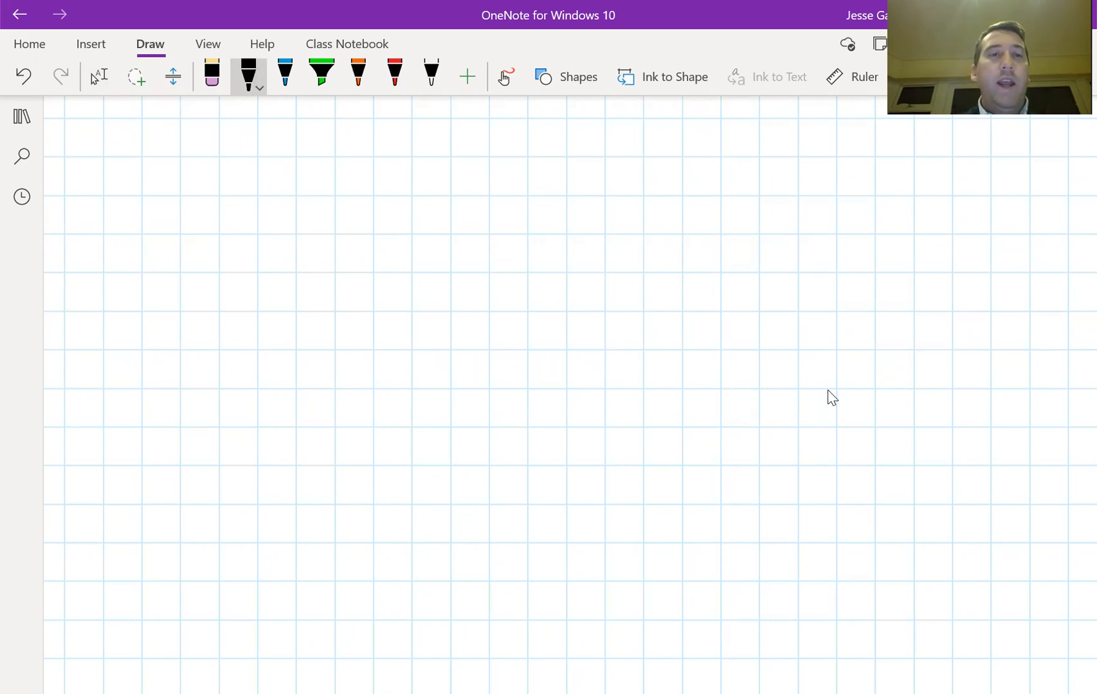
pyautogui.click(284, 72)
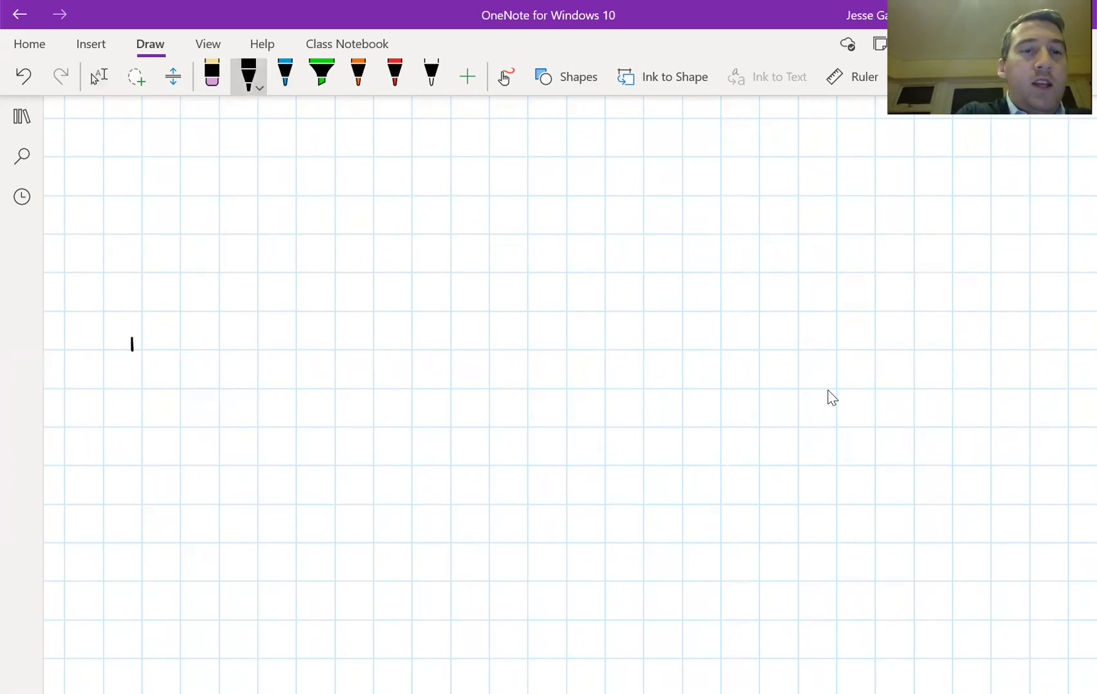
# Step: Ink the light source box, beam arrow, PRISM triangle and the arrow down to the rainbow spectrum
pyautogui.moveTo(132, 342); pyautogui.dragTo(132, 468)
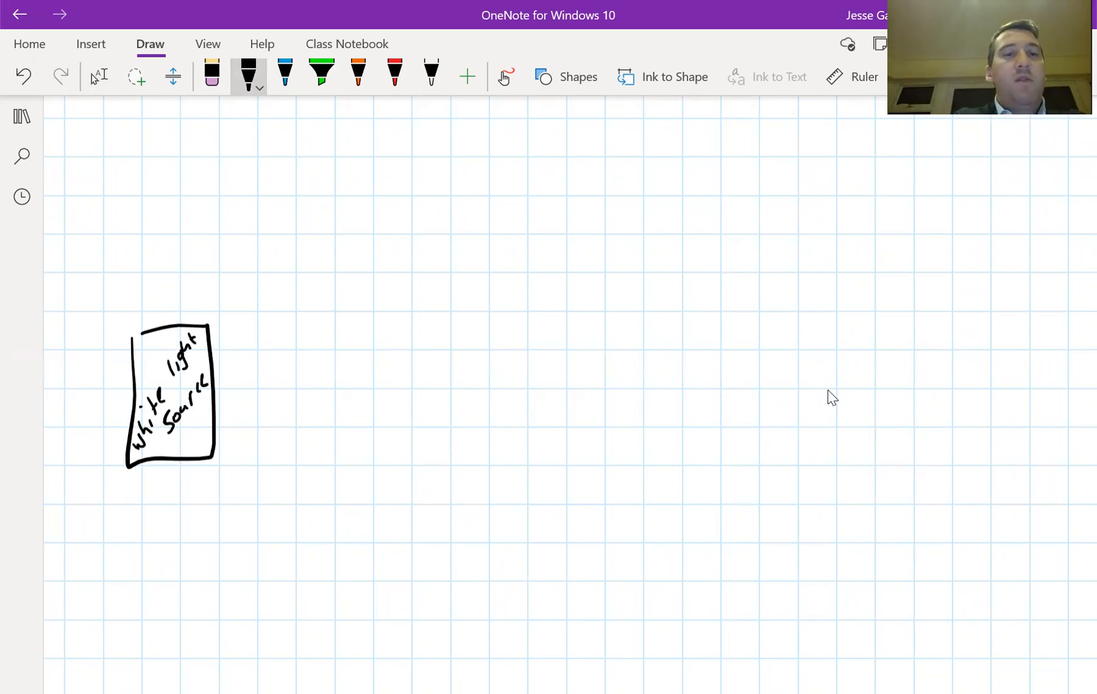
pyautogui.moveTo(223, 389); pyautogui.dragTo(373, 385)
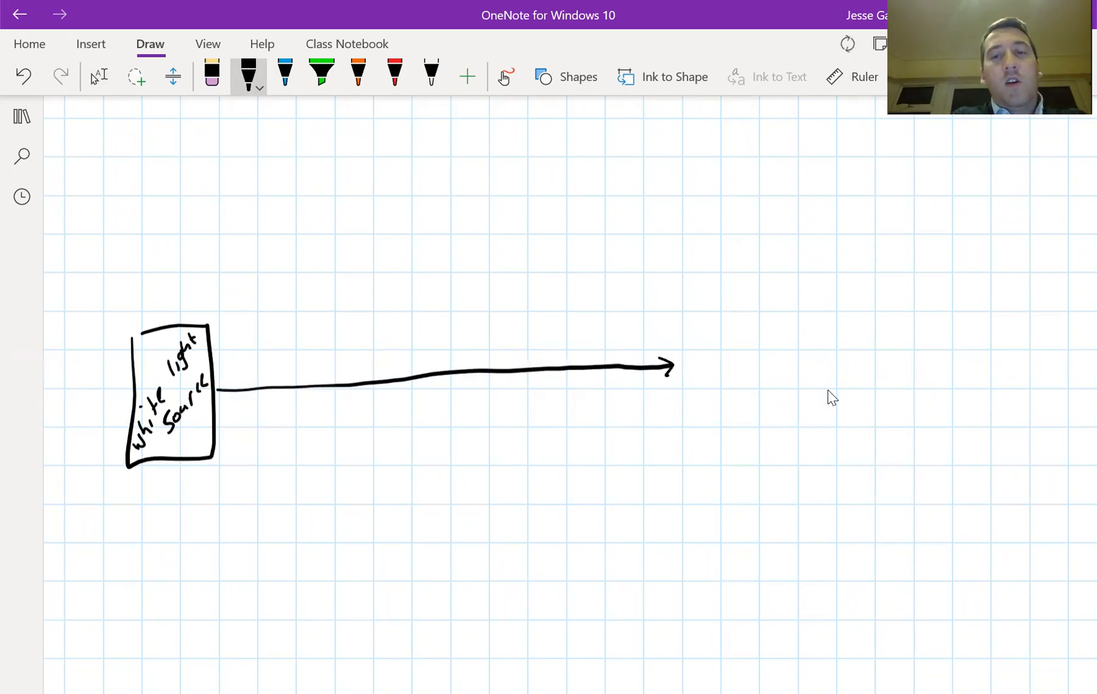
pyautogui.moveTo(728, 321); pyautogui.dragTo(783, 399)
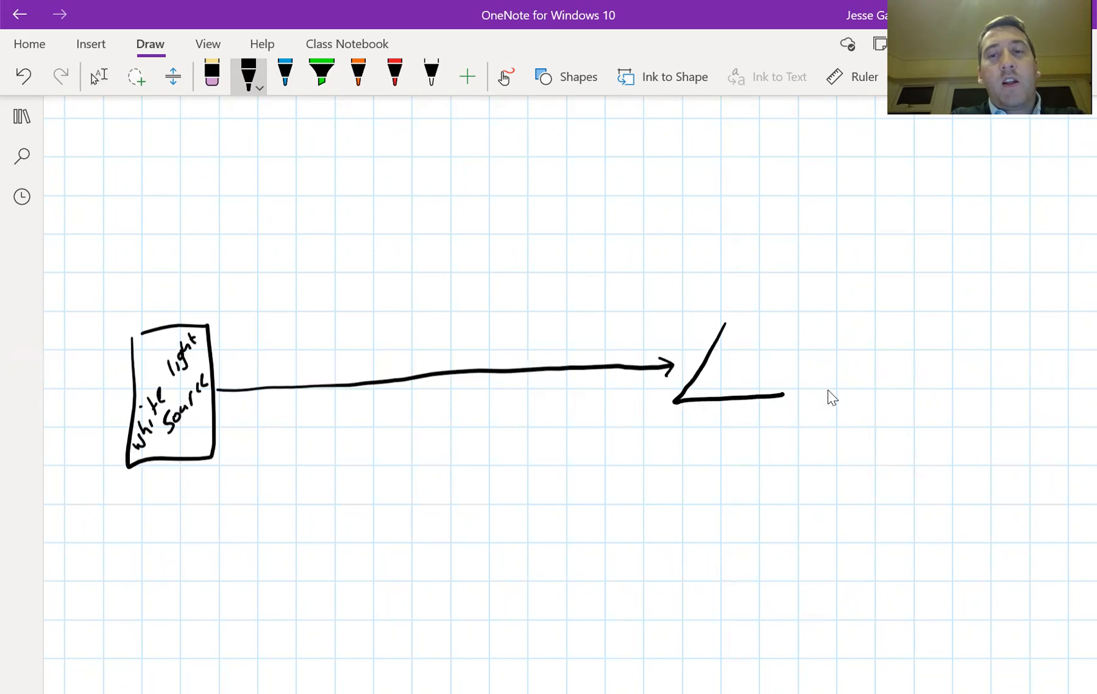
pyautogui.moveTo(718, 321); pyautogui.dragTo(783, 398)
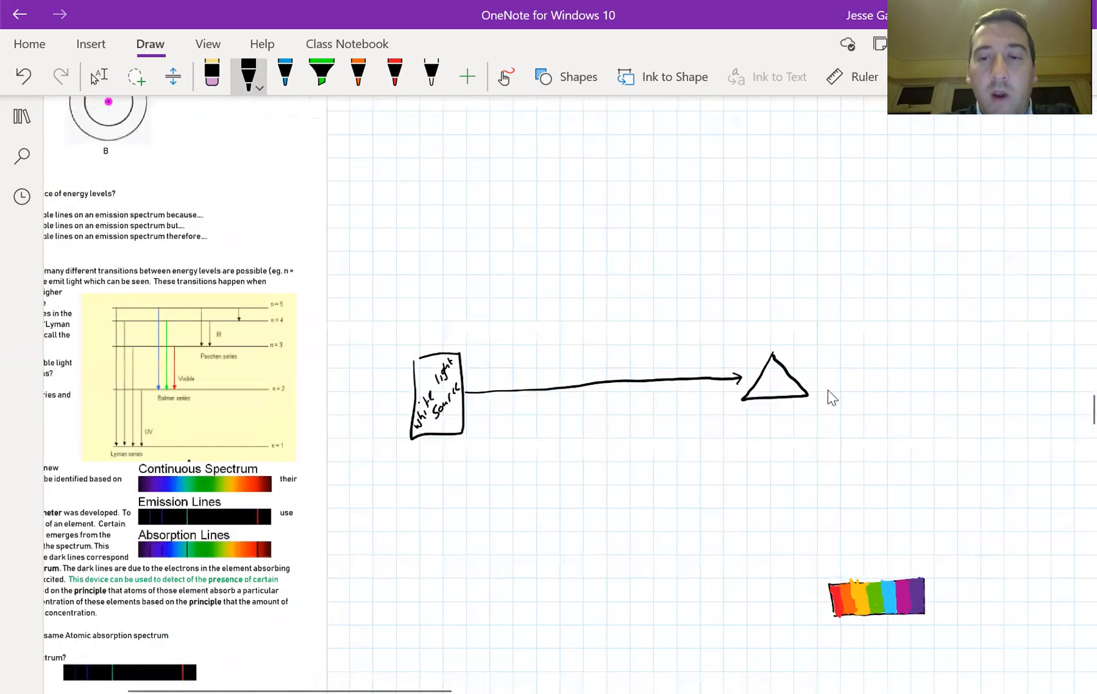
pyautogui.moveTo(797, 398); pyautogui.dragTo(864, 569)
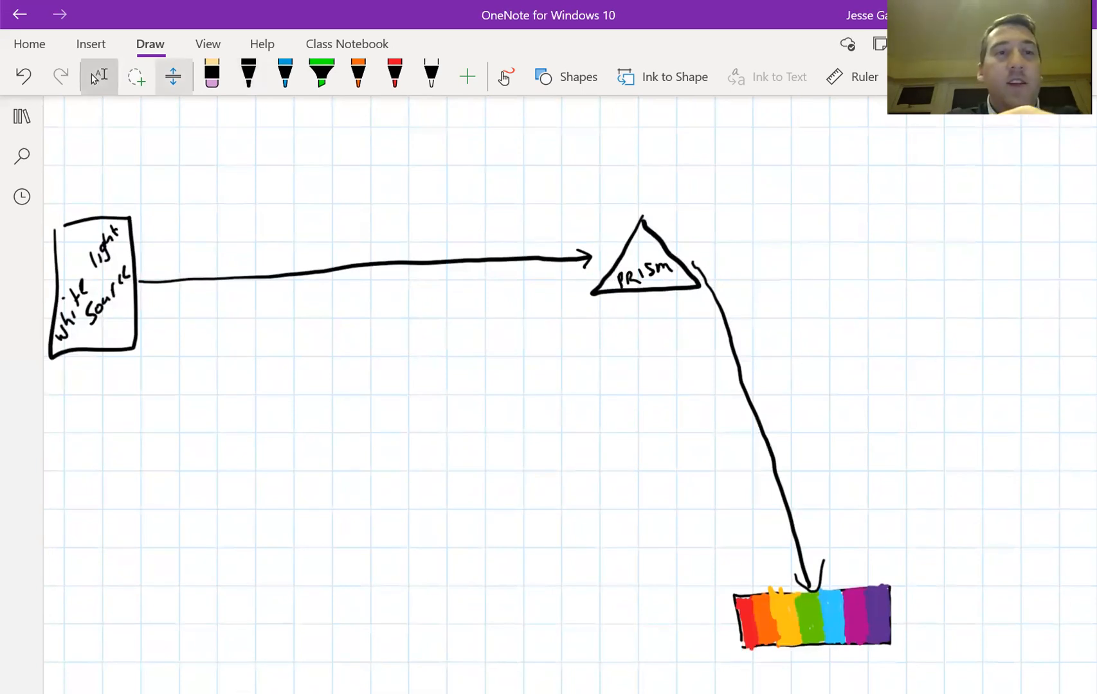
# Step: Lasso the spectrum up beside the prism and redraw a shorter black arrow joining them
pyautogui.click(213, 74)
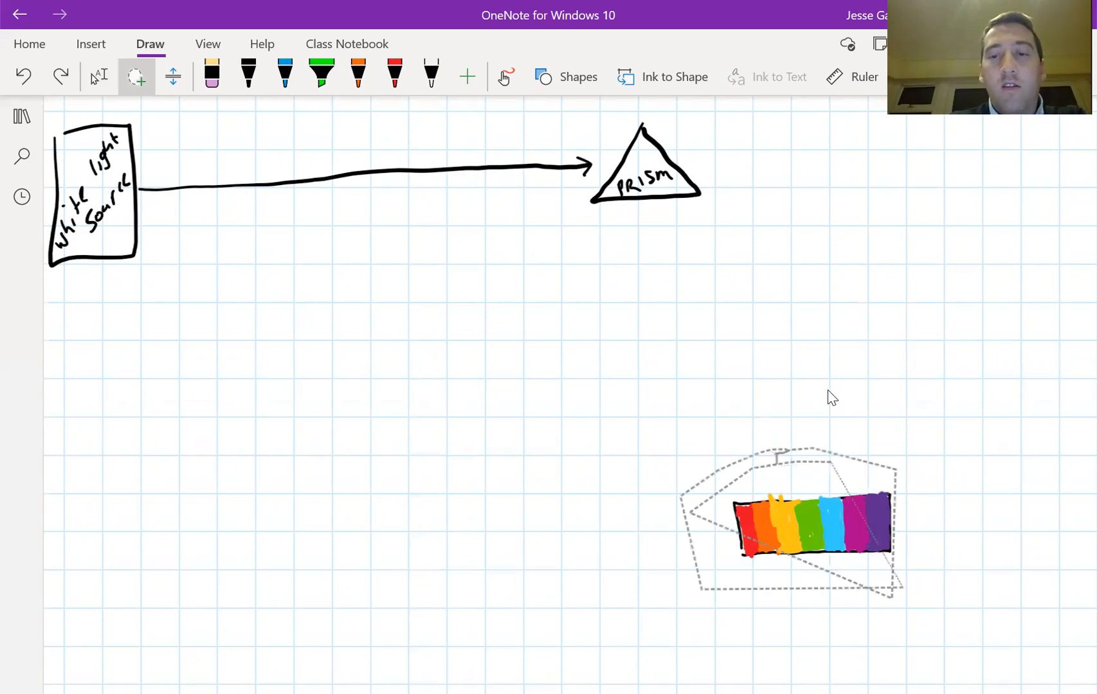
pyautogui.click(832, 397)
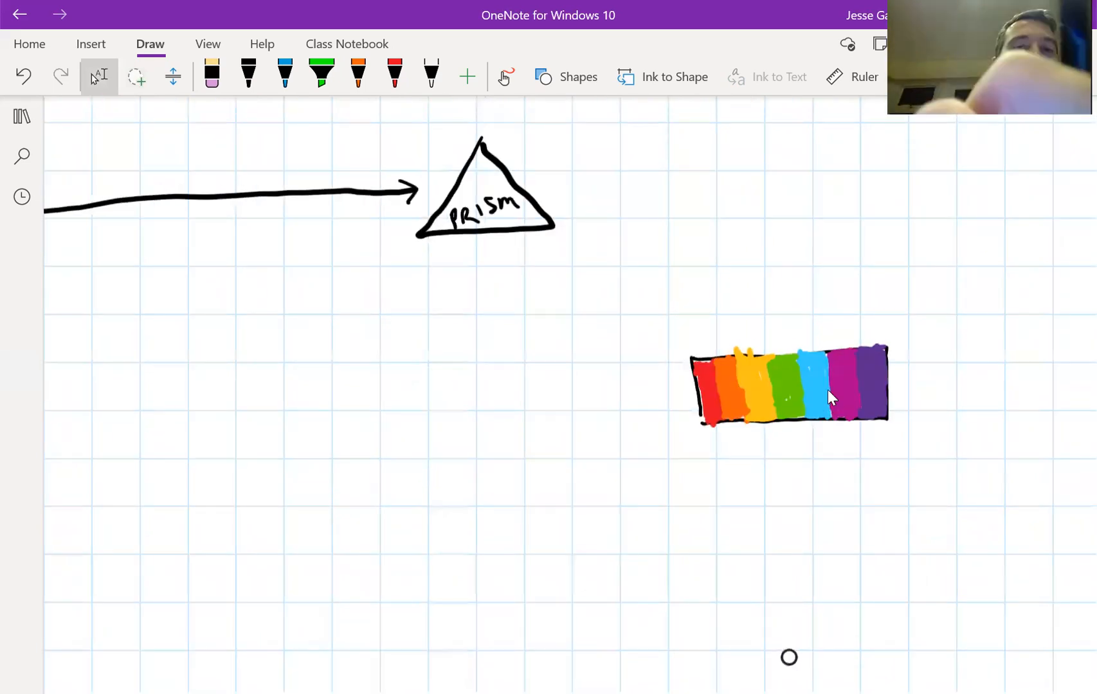
pyautogui.click(248, 72)
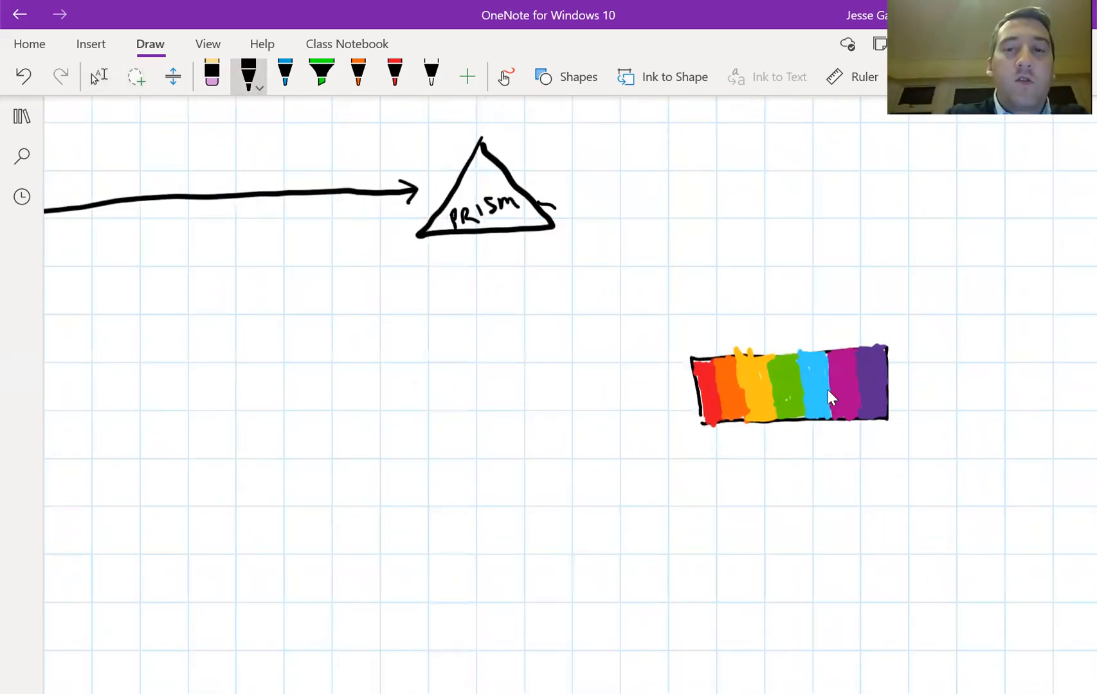
pyautogui.moveTo(543, 210); pyautogui.dragTo(752, 336)
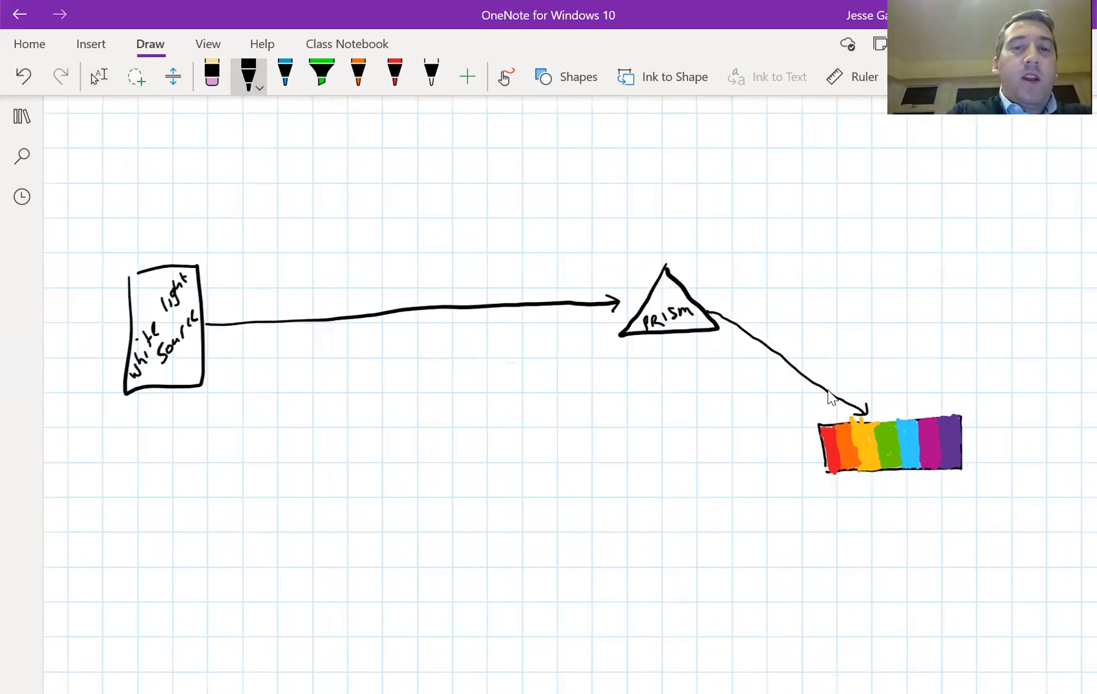
# Step: Draw the Hydrogen sample box across the beam and the atom's outer shell, then take the orange pen
pyautogui.moveTo(368, 248); pyautogui.dragTo(476, 378)
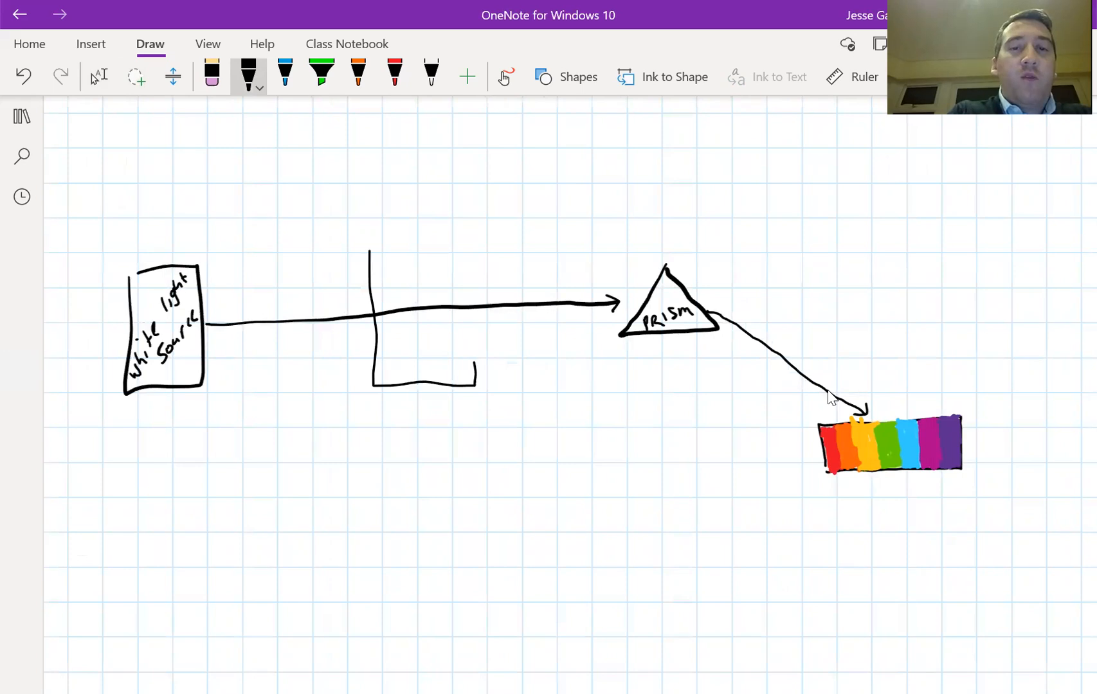
pyautogui.moveTo(368, 248); pyautogui.dragTo(475, 389)
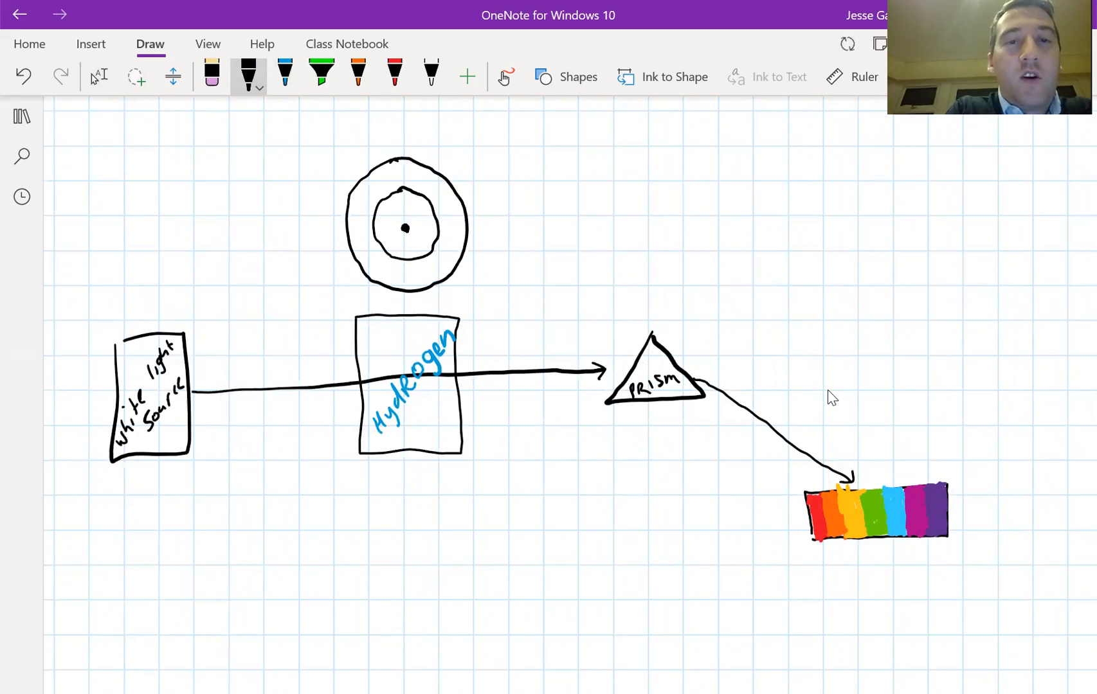
pyautogui.moveTo(392, 126); pyautogui.dragTo(455, 293)
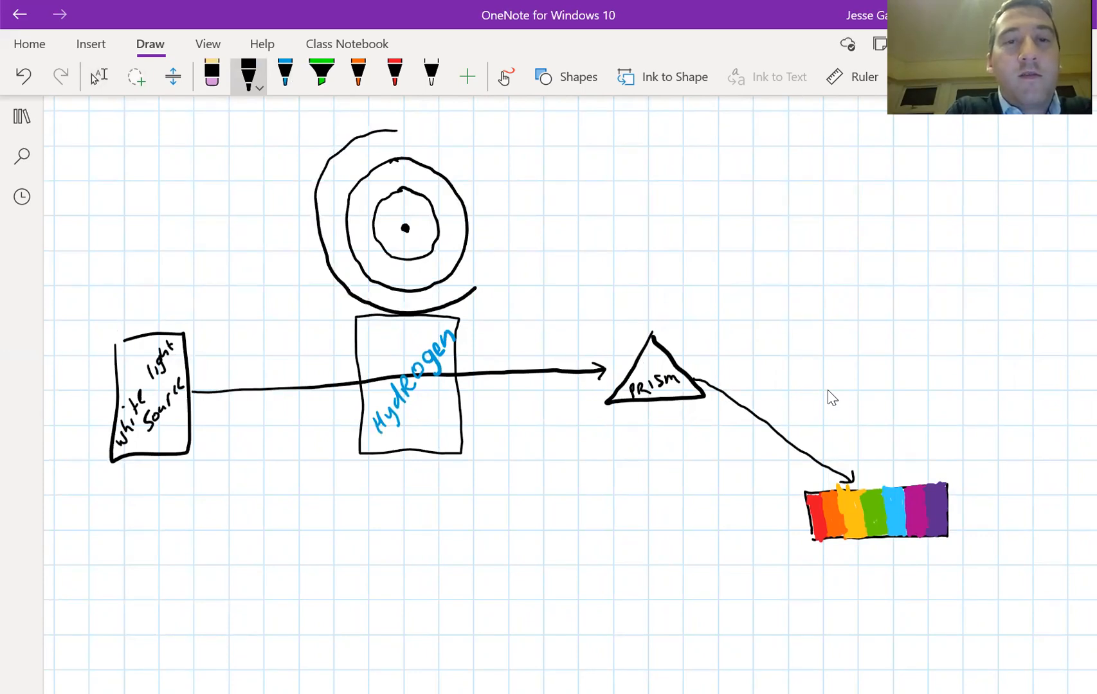
pyautogui.click(357, 72)
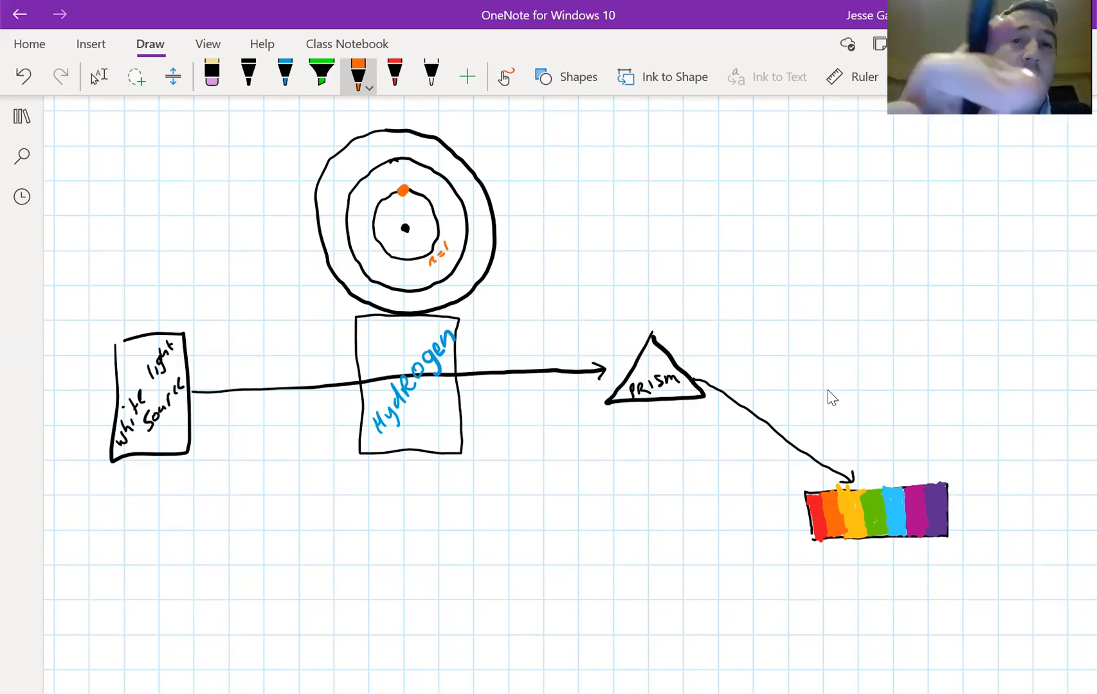
# Step: Add the orange electron-jump arrow, undo the stray underline below the spectrum and return to black ink
pyautogui.click(390, 76)
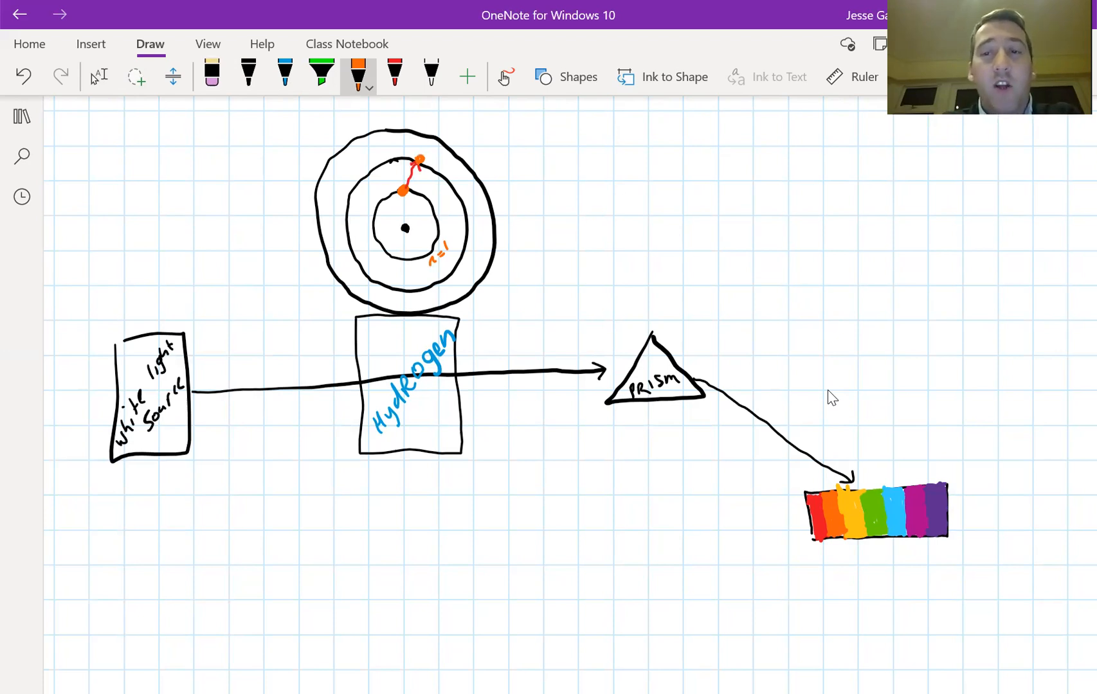
pyautogui.moveTo(816, 564); pyautogui.dragTo(952, 556)
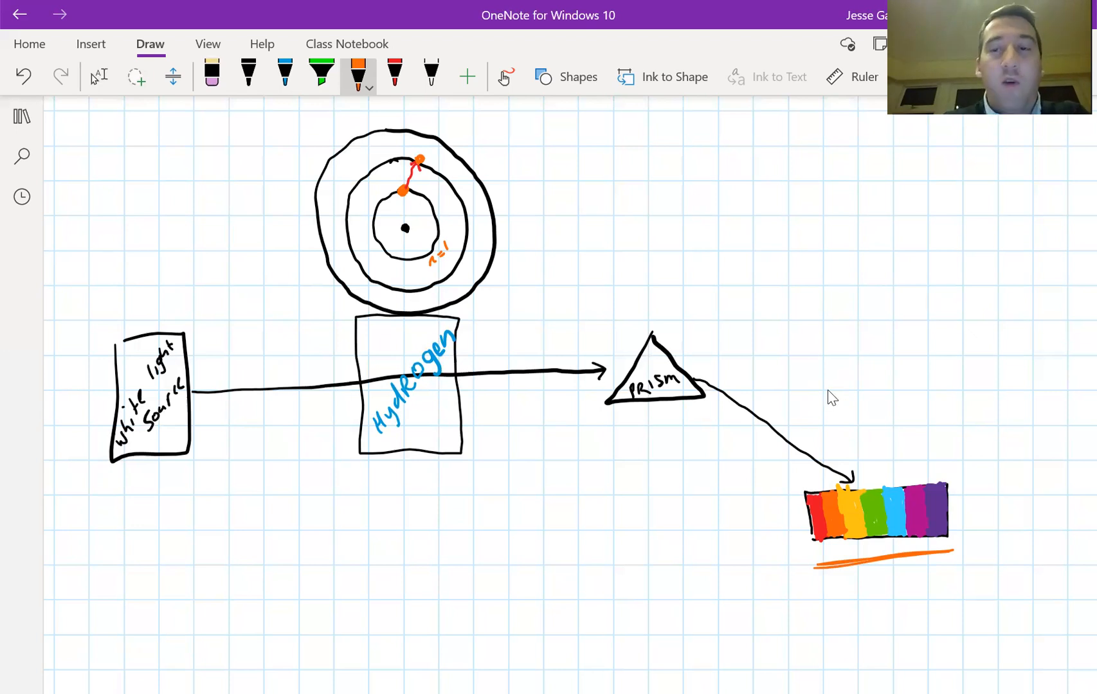
pyautogui.click(211, 72)
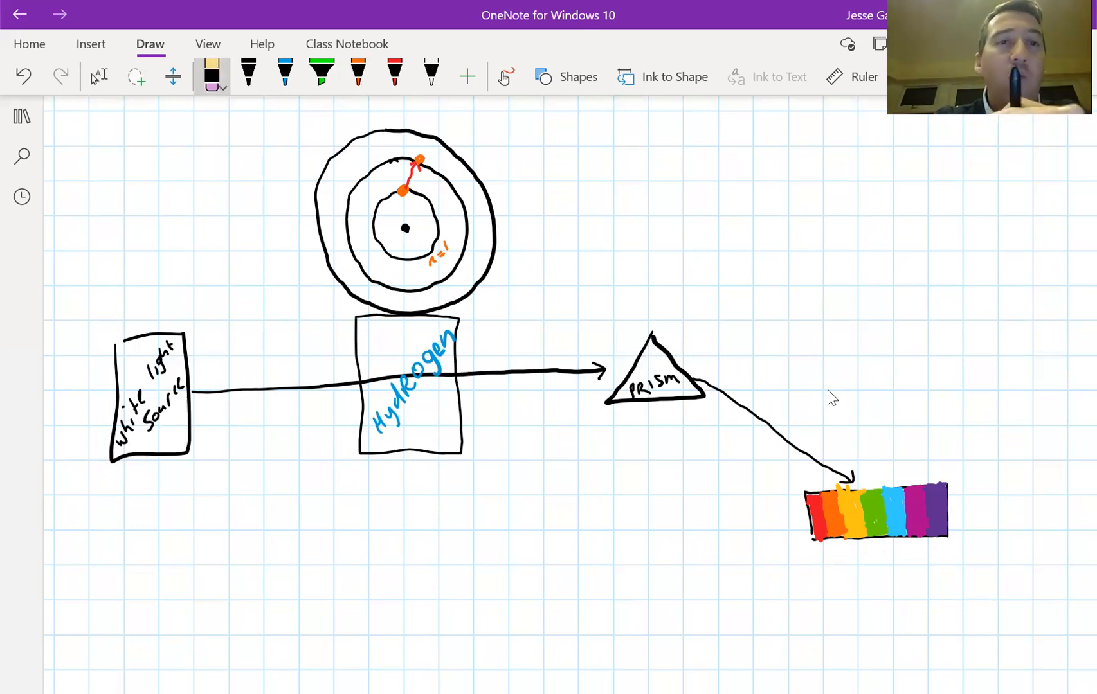
pyautogui.click(248, 70)
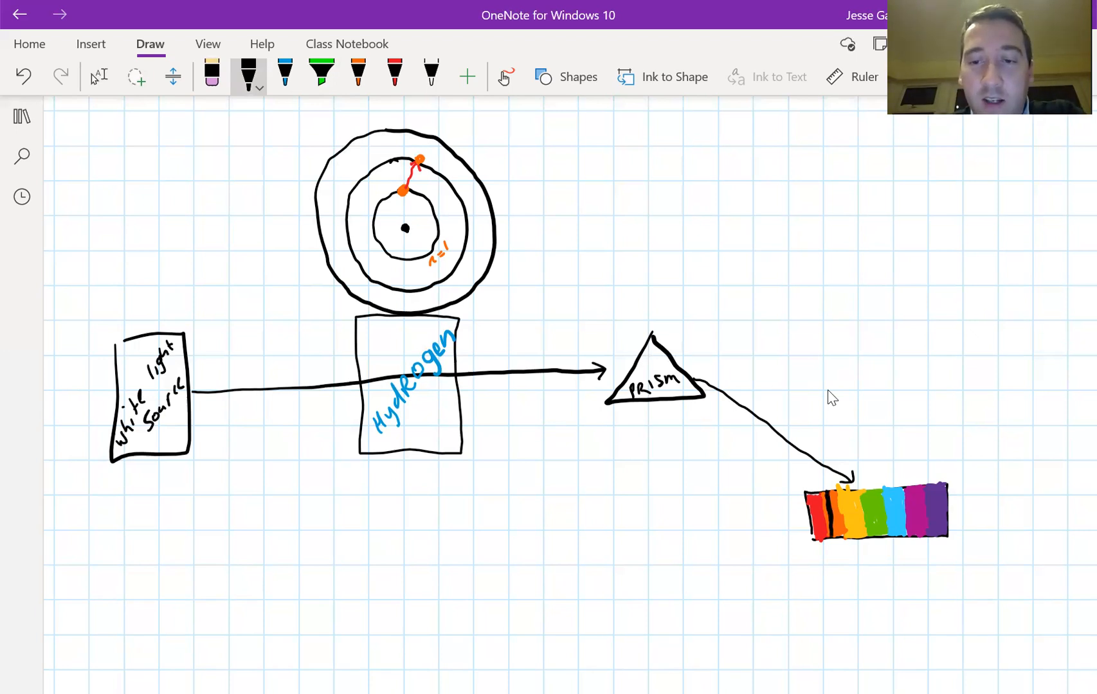
# Step: Point an arrow at the absorbed line and a pointer from the electron jump, then pick the blue pen
pyautogui.moveTo(830, 566); pyautogui.dragTo(830, 520)
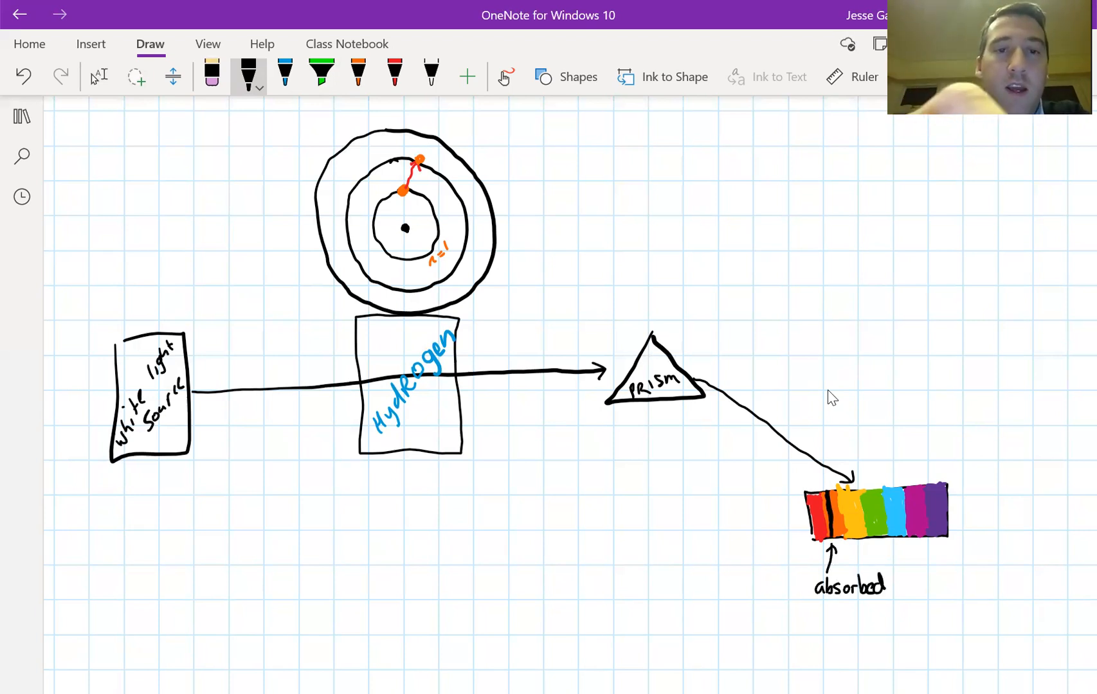
pyautogui.moveTo(419, 168); pyautogui.dragTo(560, 171)
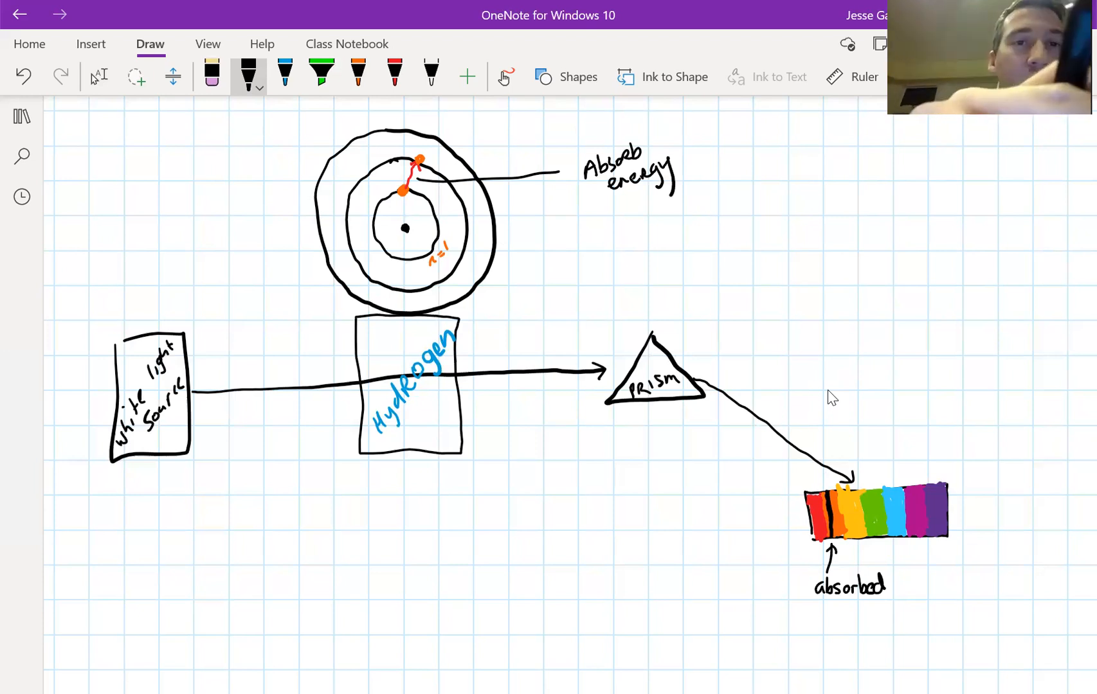
pyautogui.click(285, 71)
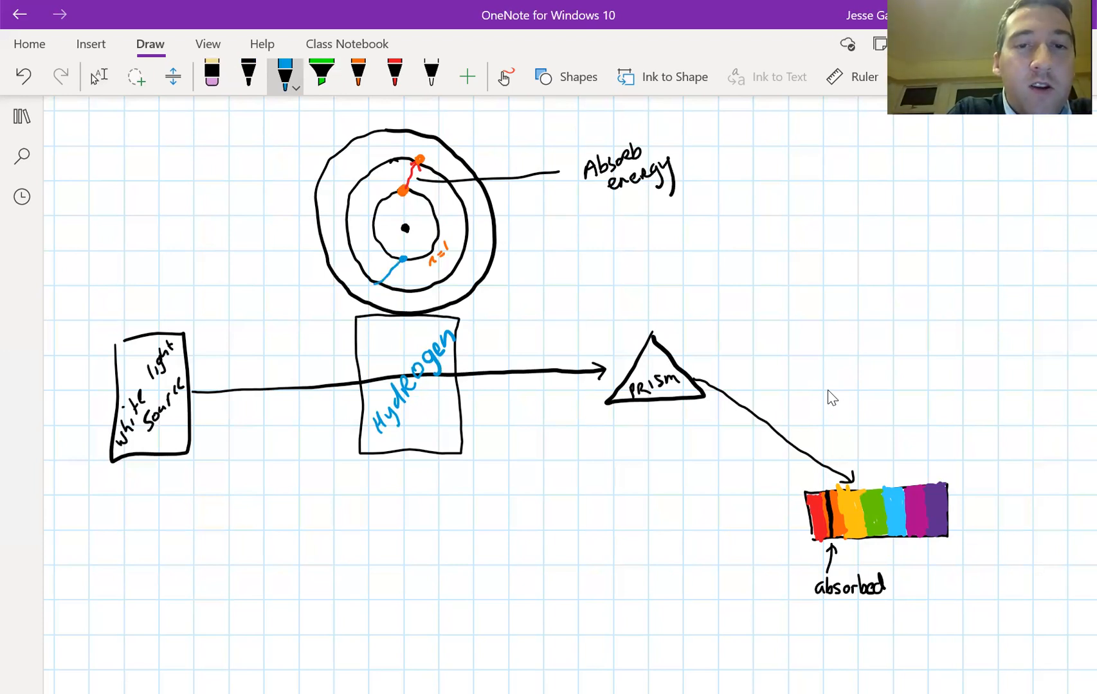
# Step: Add the blue shell arrow, label n=3, and handwrite 'Absorption Spectrum' beneath the rainbow strip
pyautogui.moveTo(403, 258); pyautogui.dragTo(360, 293)
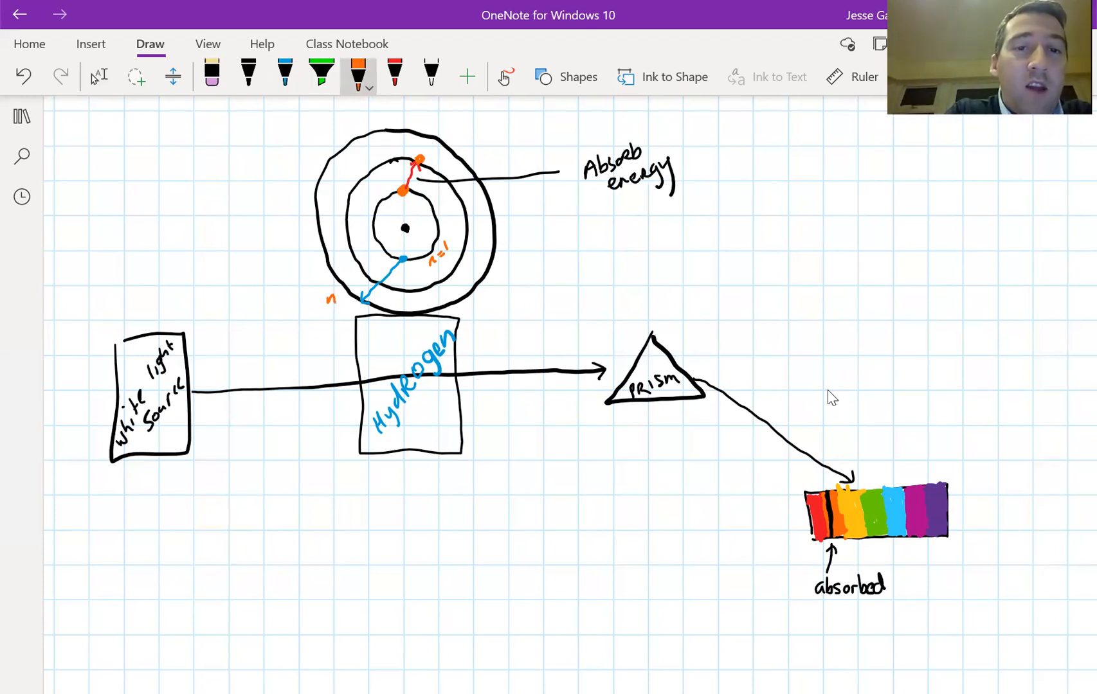
pyautogui.write('=3')
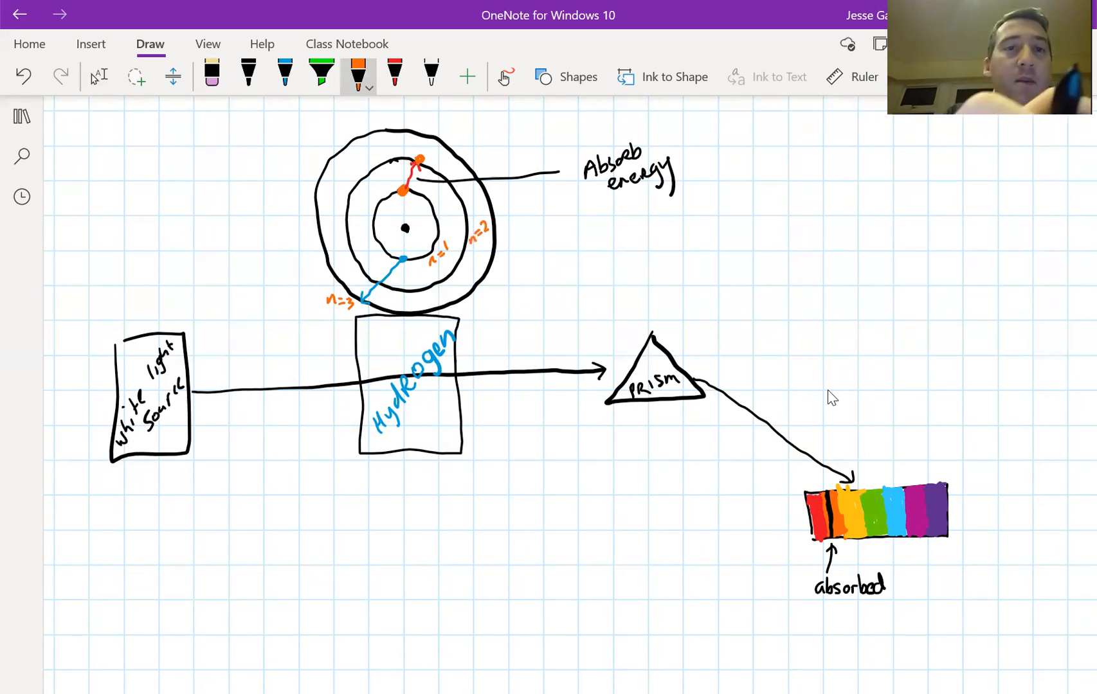
pyautogui.click(248, 72)
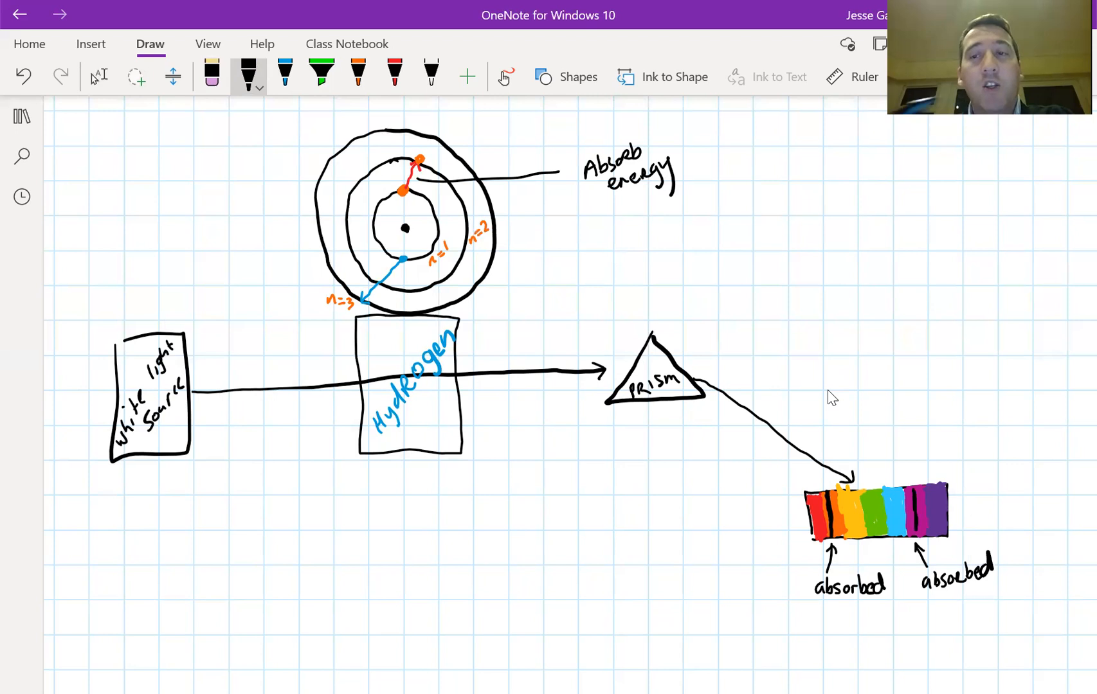
pyautogui.scroll(-3)
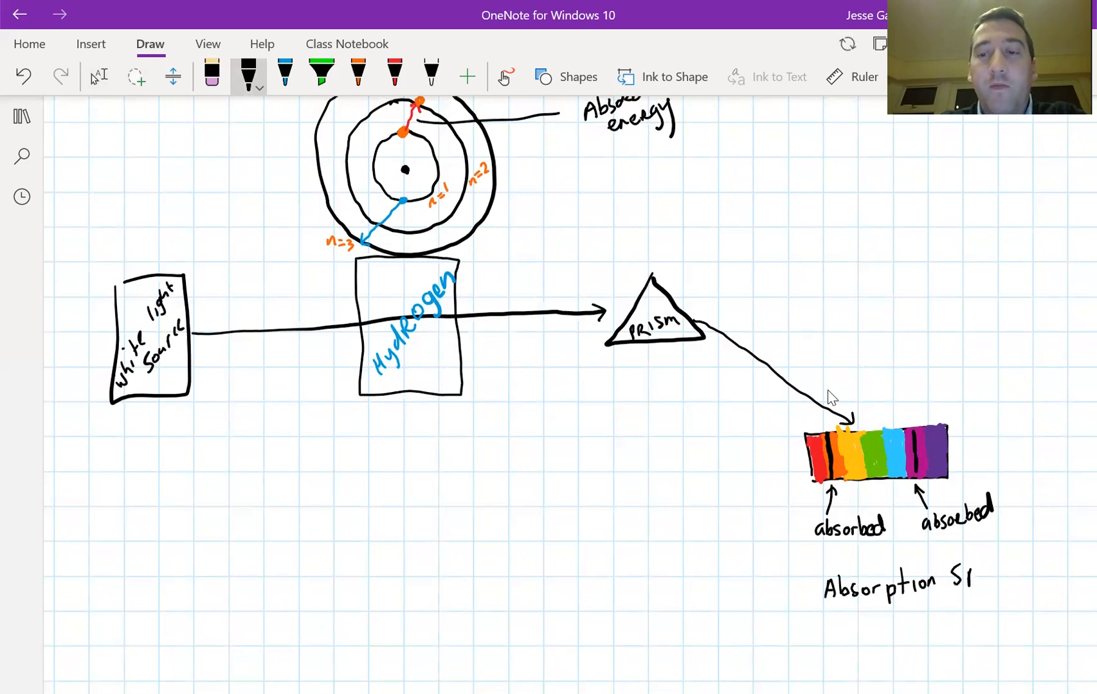
pyautogui.write('Spectrum')
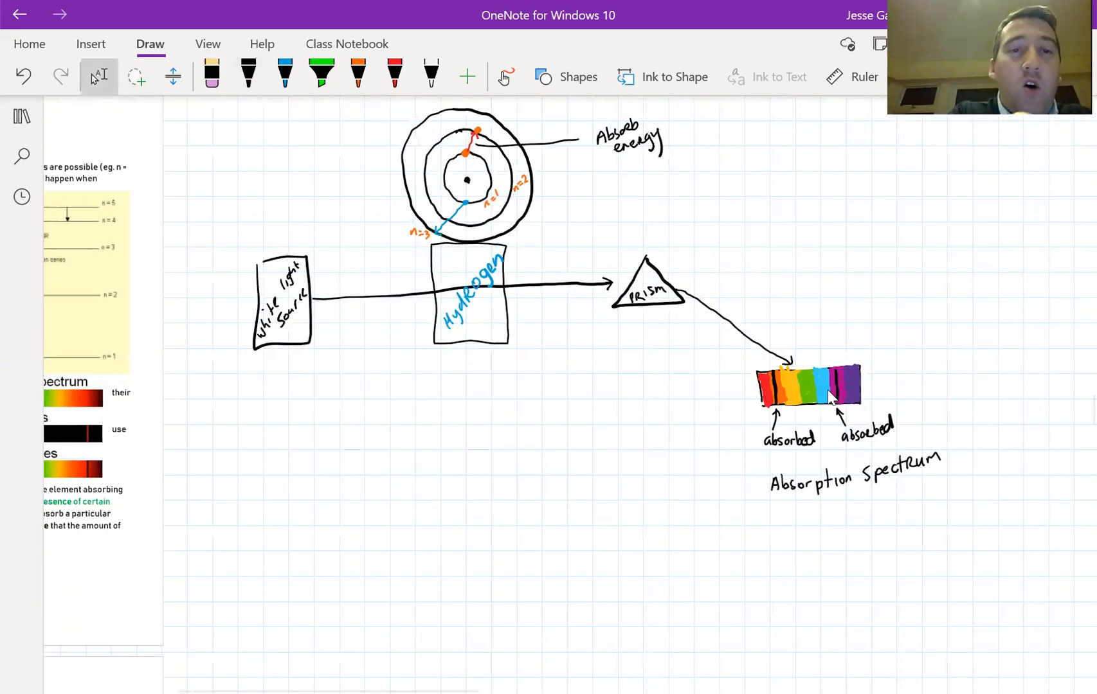
# Step: Outline the whole diagram in a large box and write 'Atomic absorption spectroscopy' to its right
pyautogui.moveTo(220, 214); pyautogui.dragTo(423, 486)
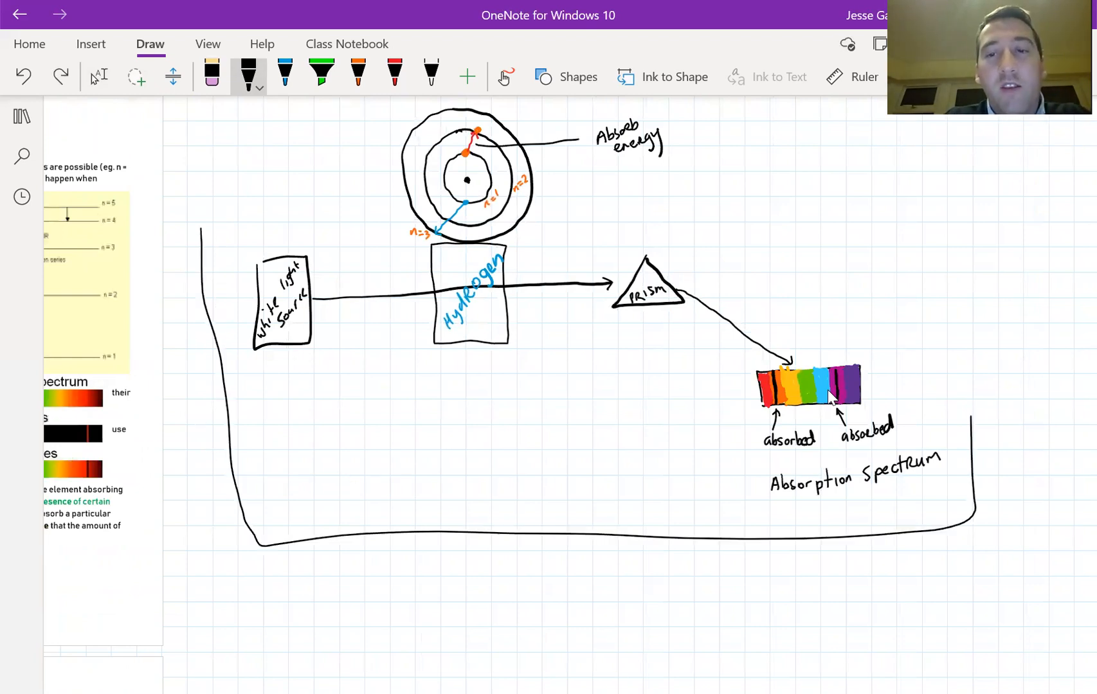
pyautogui.moveTo(203, 230); pyautogui.dragTo(972, 521)
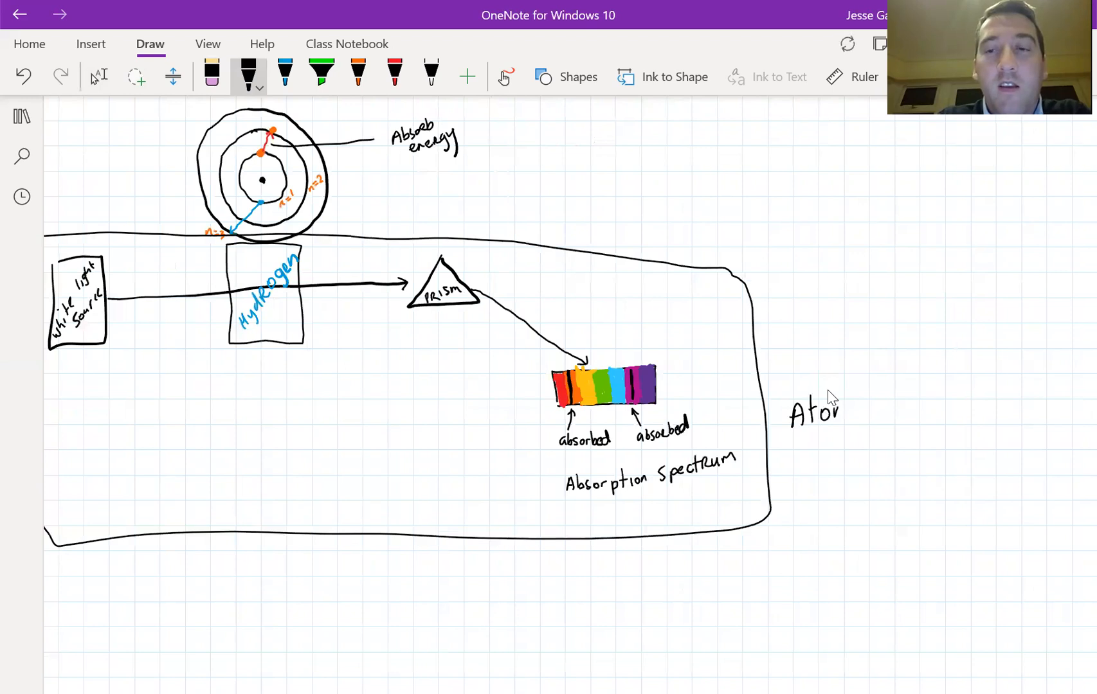
pyautogui.moveTo(839, 409); pyautogui.dragTo(923, 409)
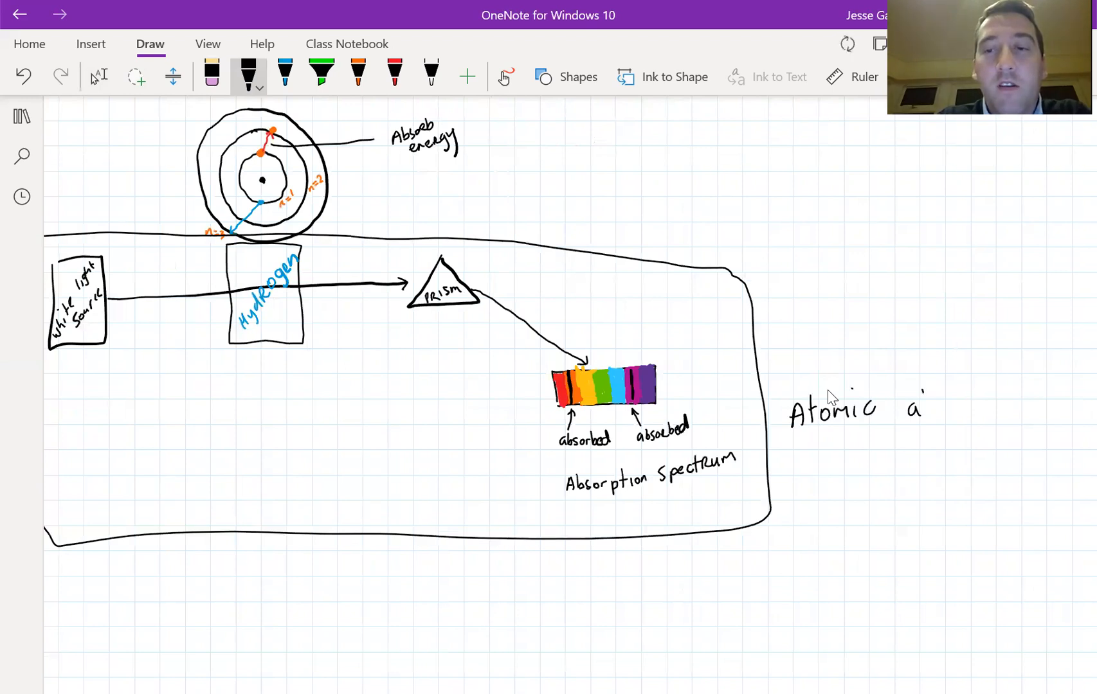
pyautogui.moveTo(923, 405); pyautogui.dragTo(980, 405)
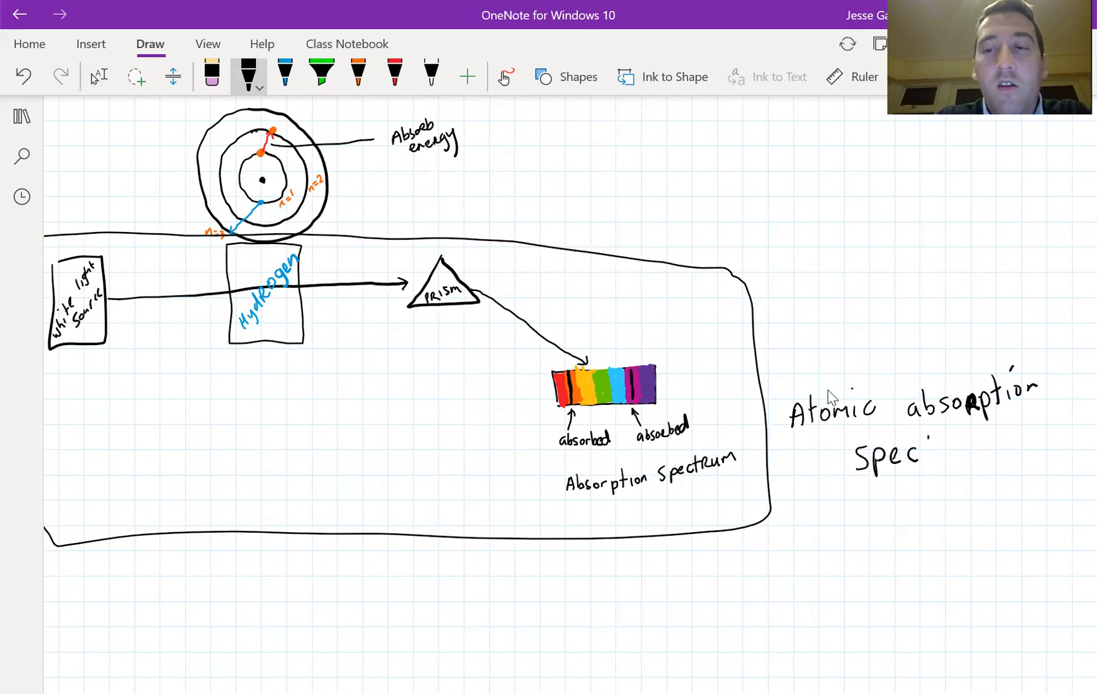
pyautogui.moveTo(924, 454); pyautogui.dragTo(1007, 448)
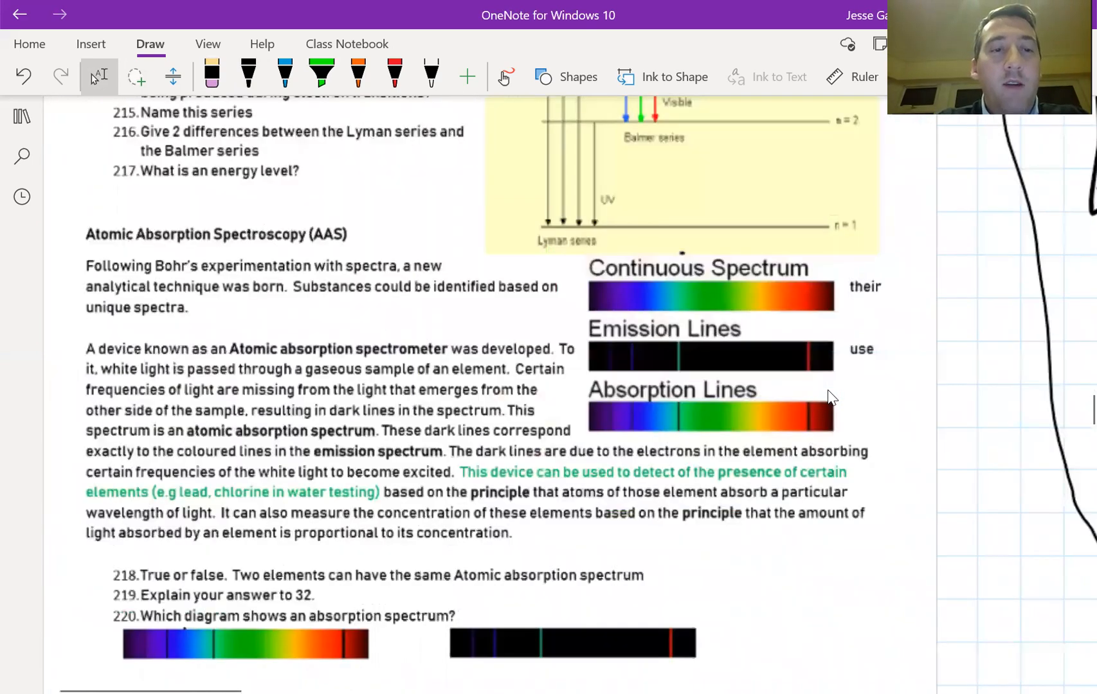
# Step: Scroll to the AAS notes and ink an arrow at Absorption Lines plus brackets linking both line strips
pyautogui.scroll(-3)
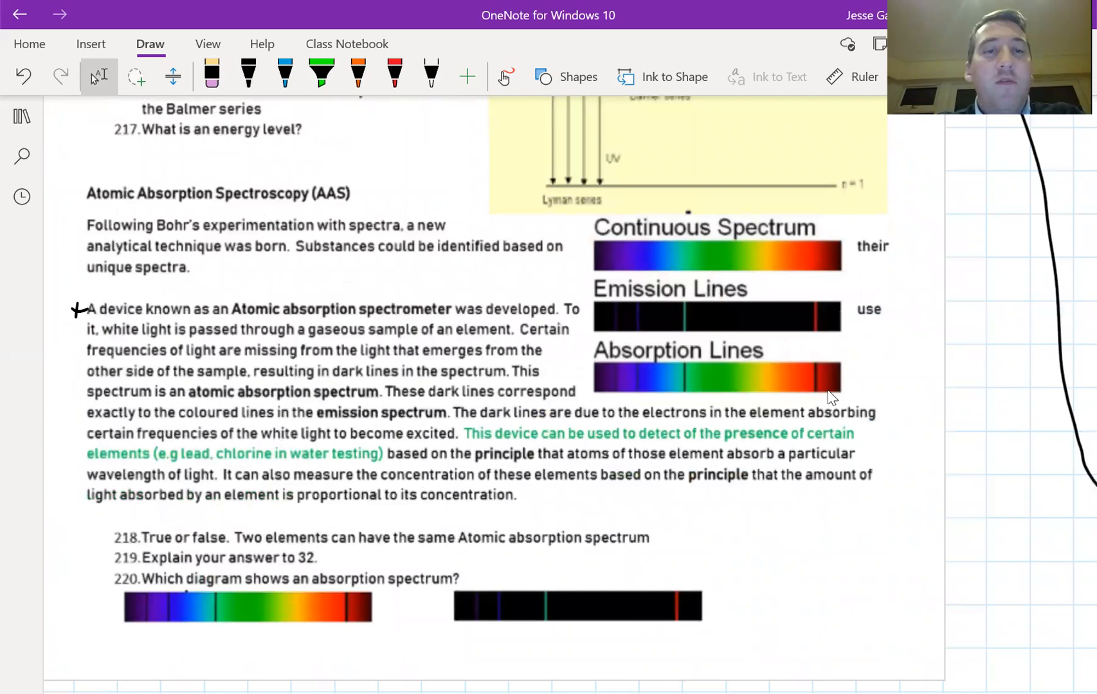
pyautogui.click(248, 72)
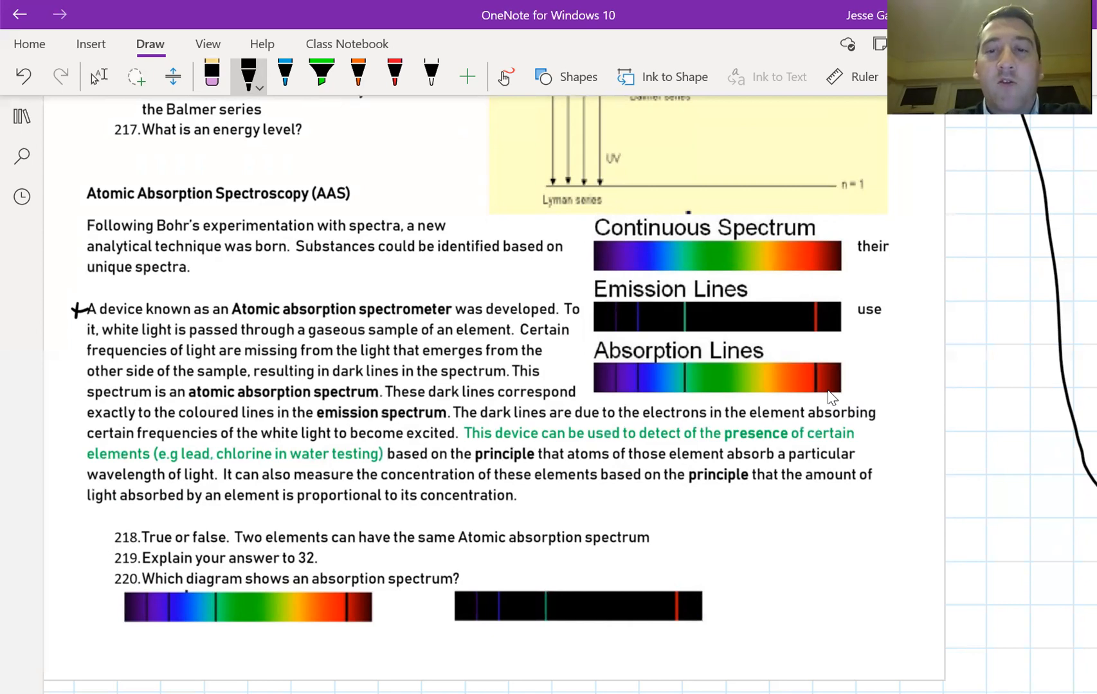
pyautogui.moveTo(874, 378); pyautogui.dragTo(846, 392)
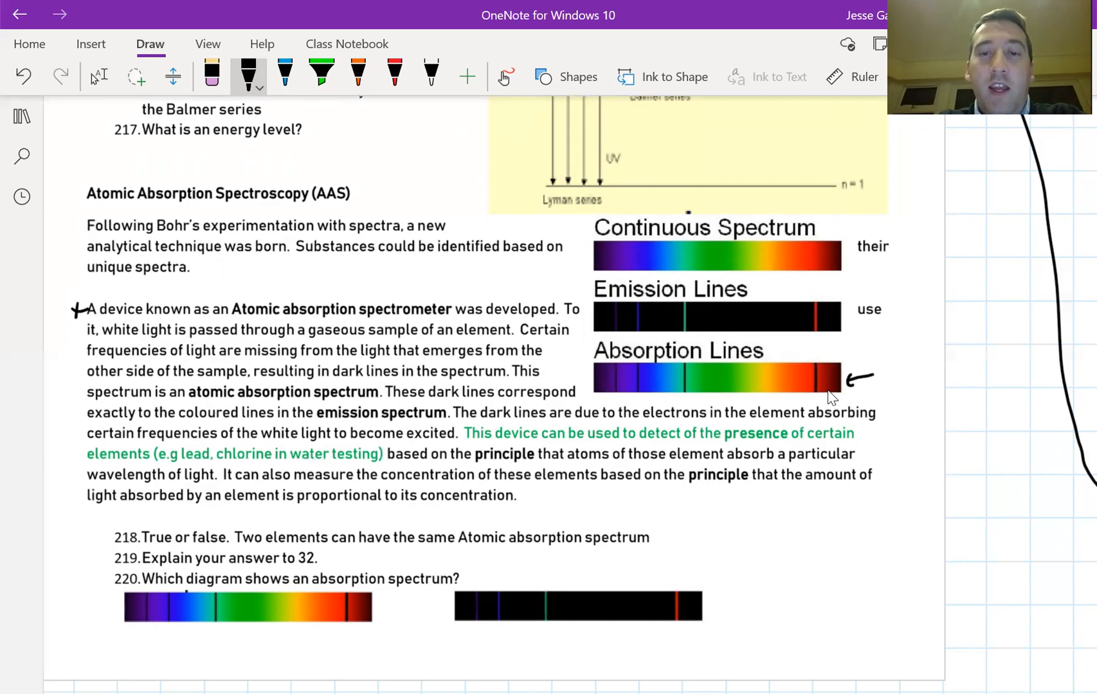
pyautogui.moveTo(591, 308); pyautogui.dragTo(592, 360)
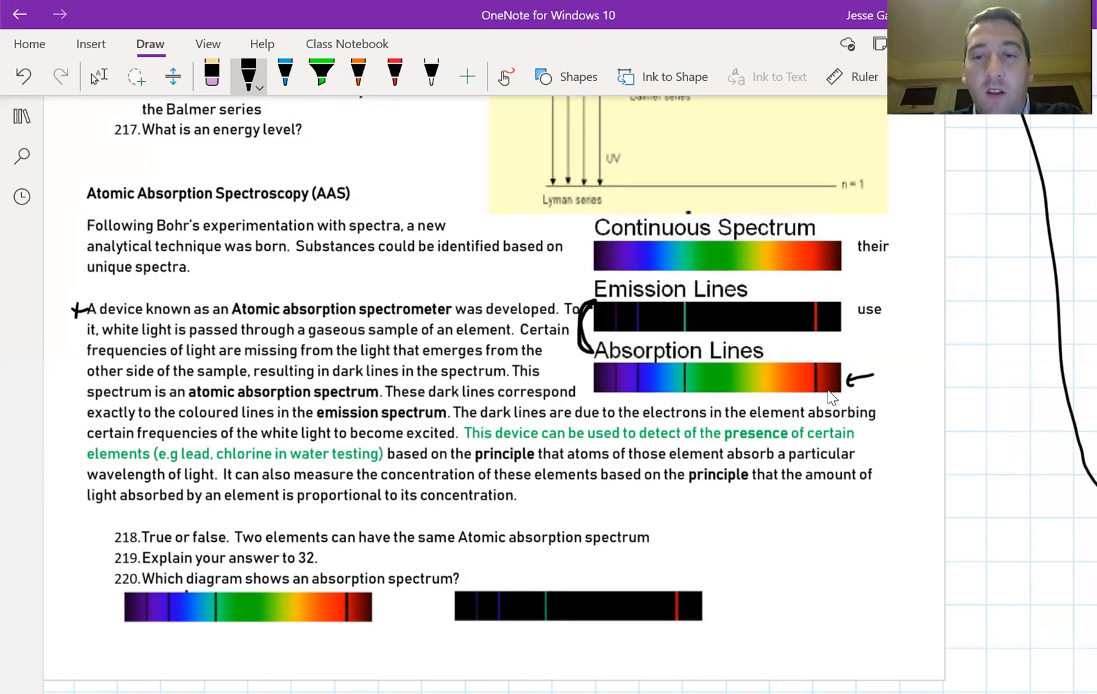
pyautogui.moveTo(793, 321); pyautogui.dragTo(793, 356)
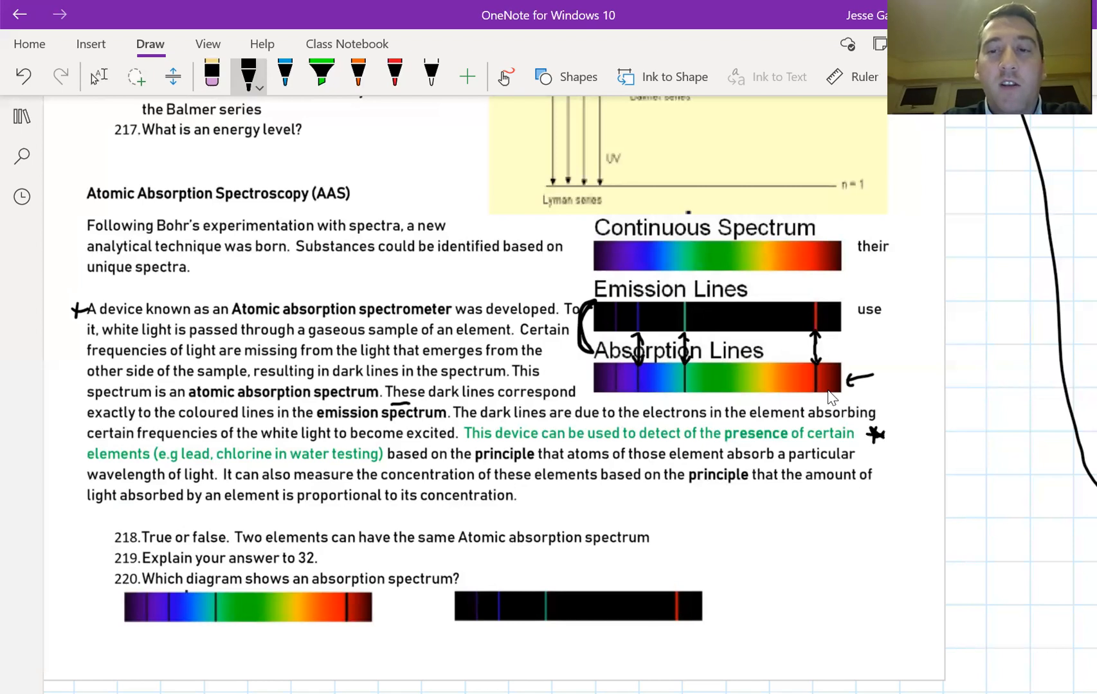
# Step: Write 'AAS — Atomic Absorption Spectroscopy' in the margin and arrow it to the starred sentence
pyautogui.moveTo(846, 504); pyautogui.dragTo(881, 521)
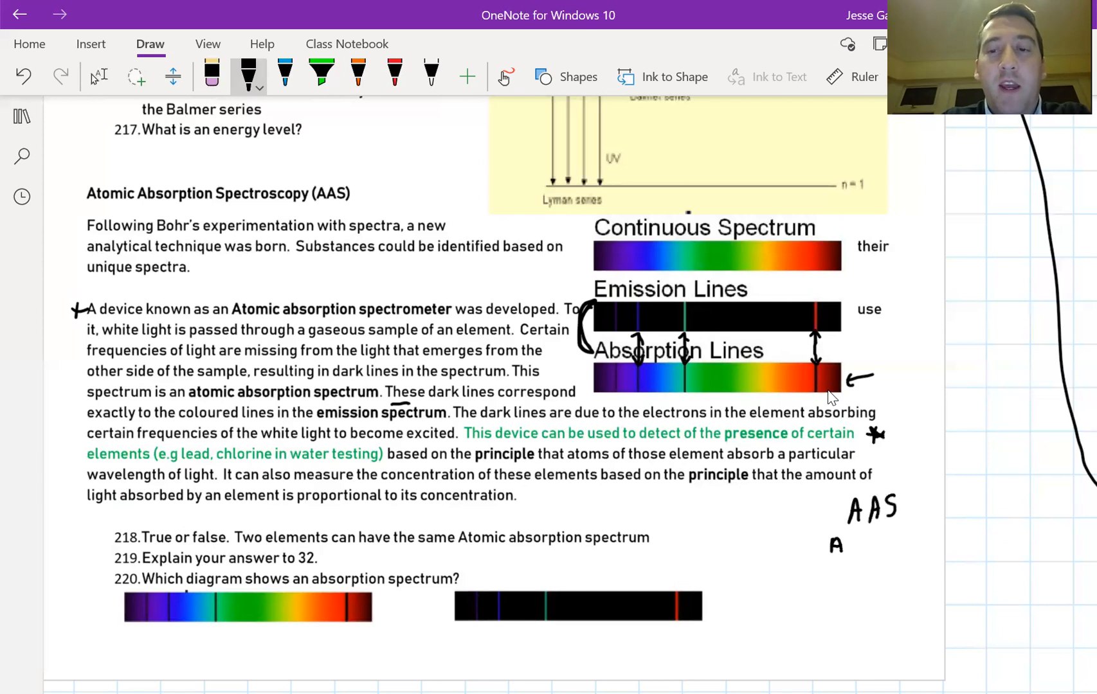
pyautogui.write('Atomic')
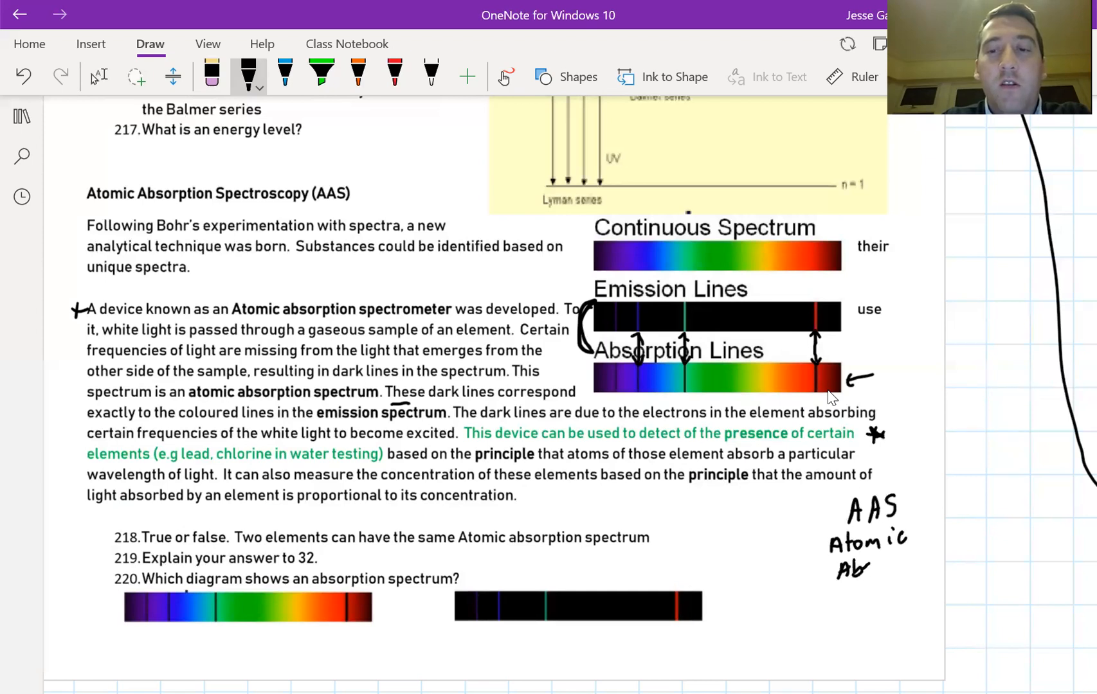
pyautogui.moveTo(836, 569); pyautogui.dragTo(909, 568)
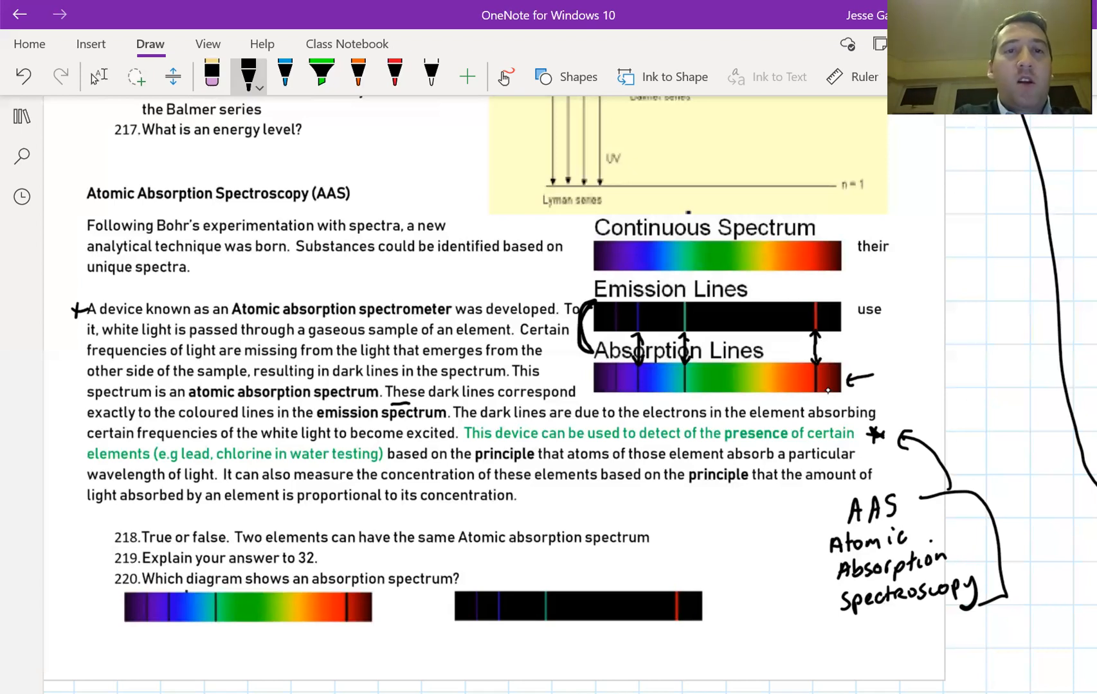
# Step: With red ink, bracket both 'principle' words and the uses sentence, underline 'concentration' and 'Spectroscopy'
pyautogui.click(393, 72)
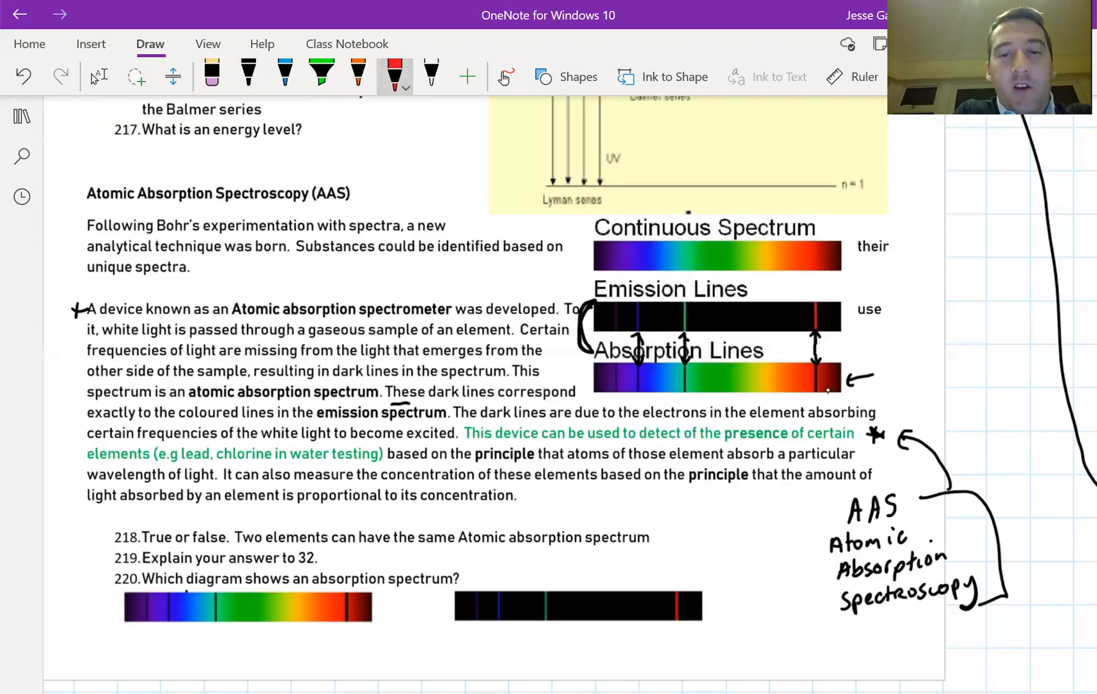
pyautogui.moveTo(476, 448); pyautogui.dragTo(482, 465)
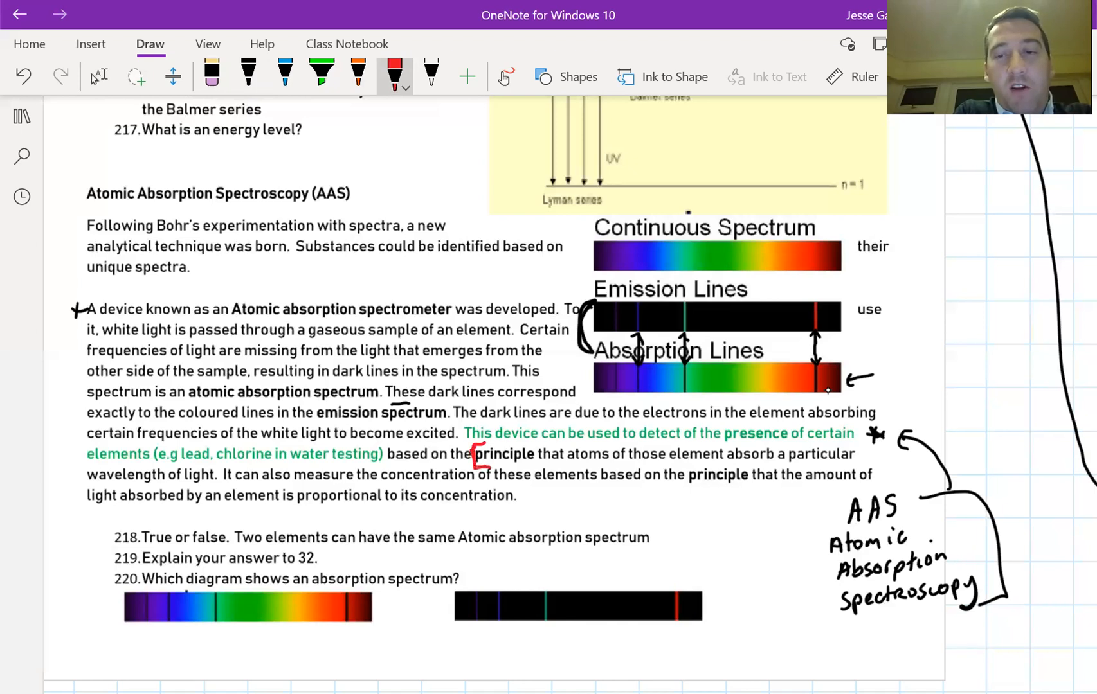
pyautogui.moveTo(832, 612); pyautogui.dragTo(903, 612)
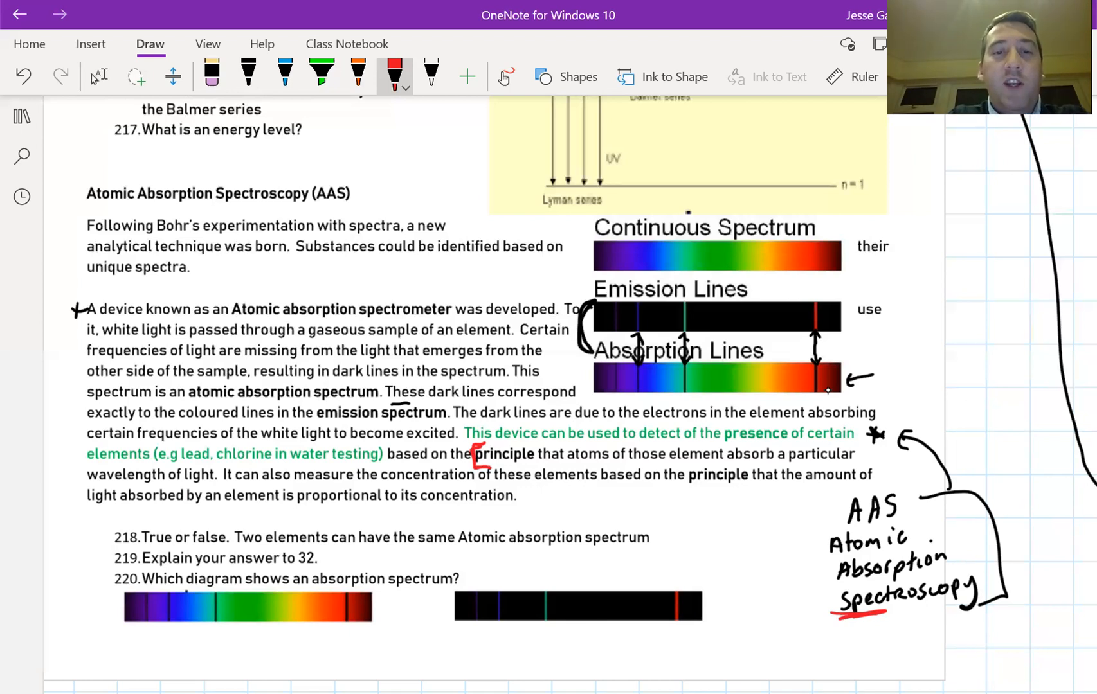
pyautogui.moveTo(387, 482); pyautogui.dragTo(467, 482)
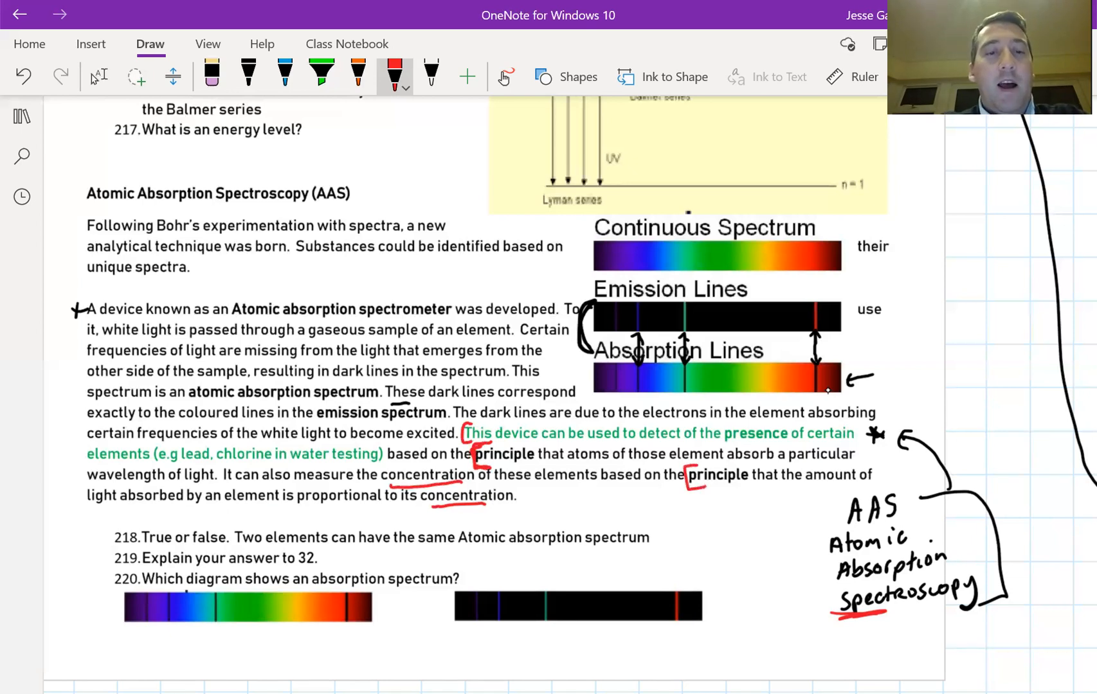
# Step: At question 220, draw red arrows from labels A and B up to their two spectrum strips
pyautogui.scroll(-3)
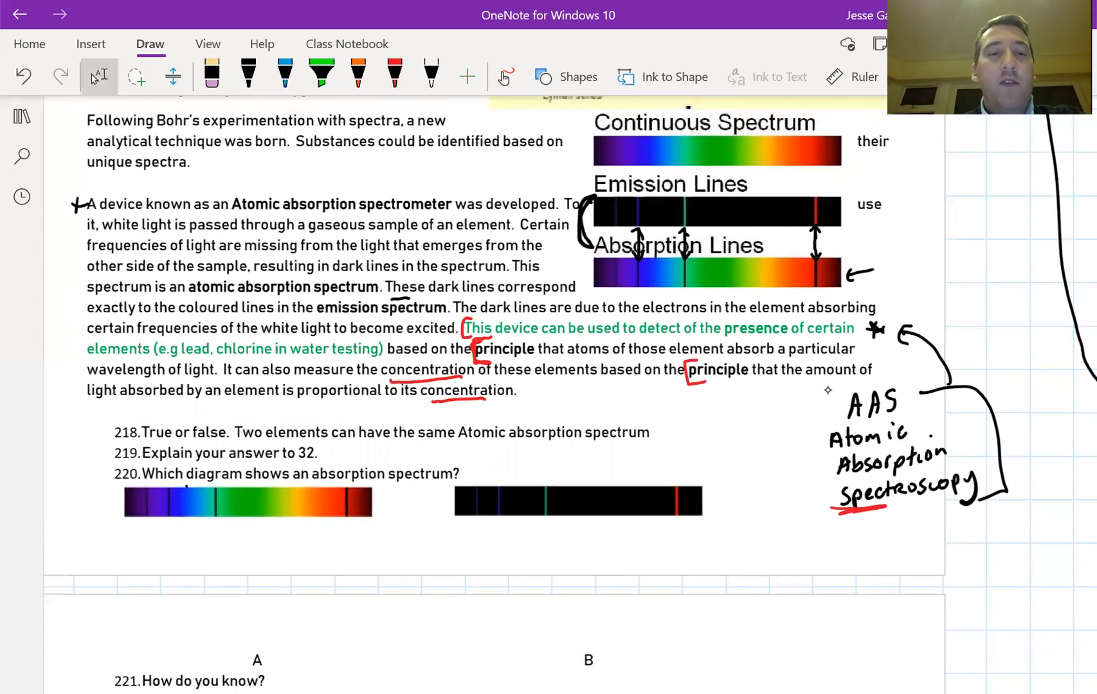
pyautogui.scroll(-3)
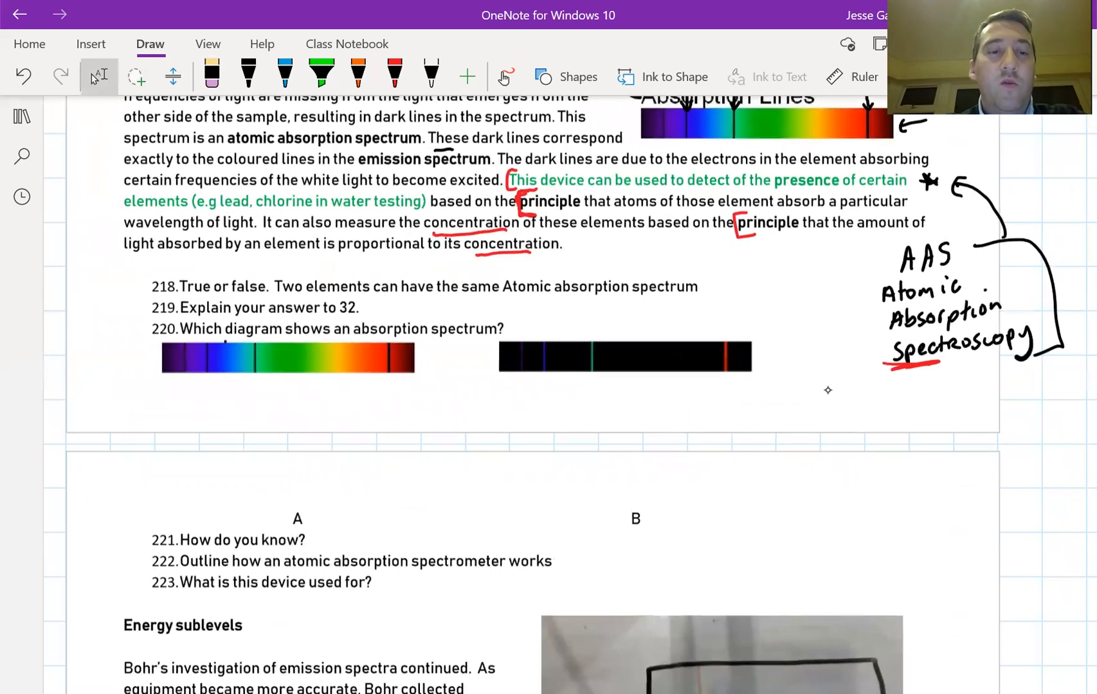
pyautogui.click(394, 73)
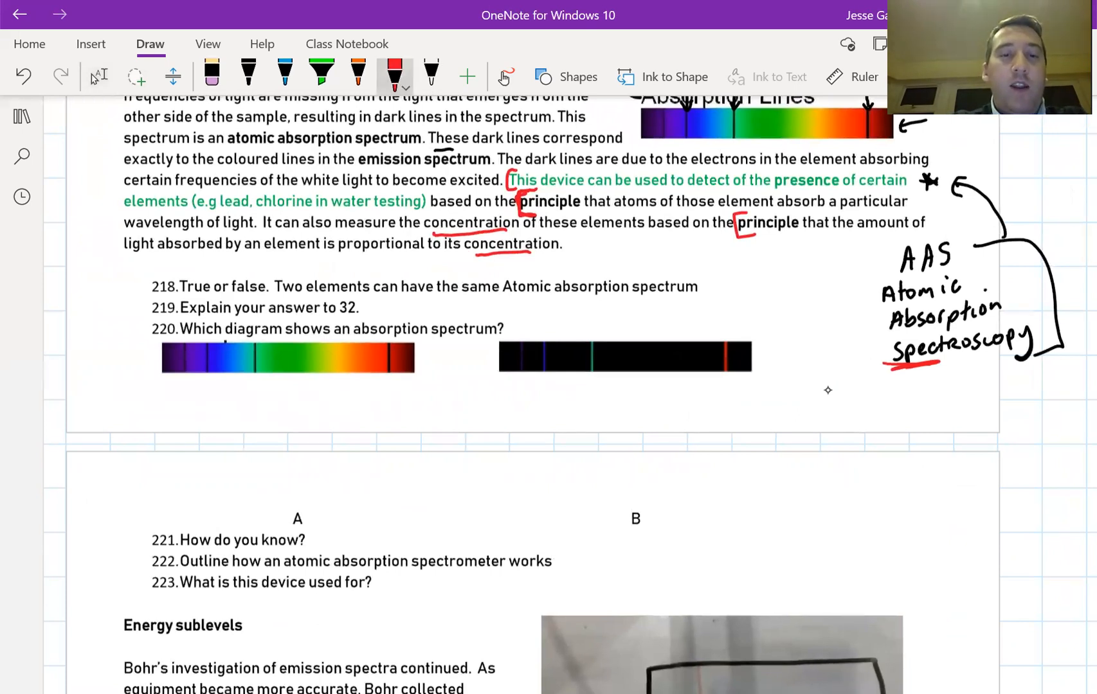
pyautogui.moveTo(295, 504); pyautogui.dragTo(290, 388)
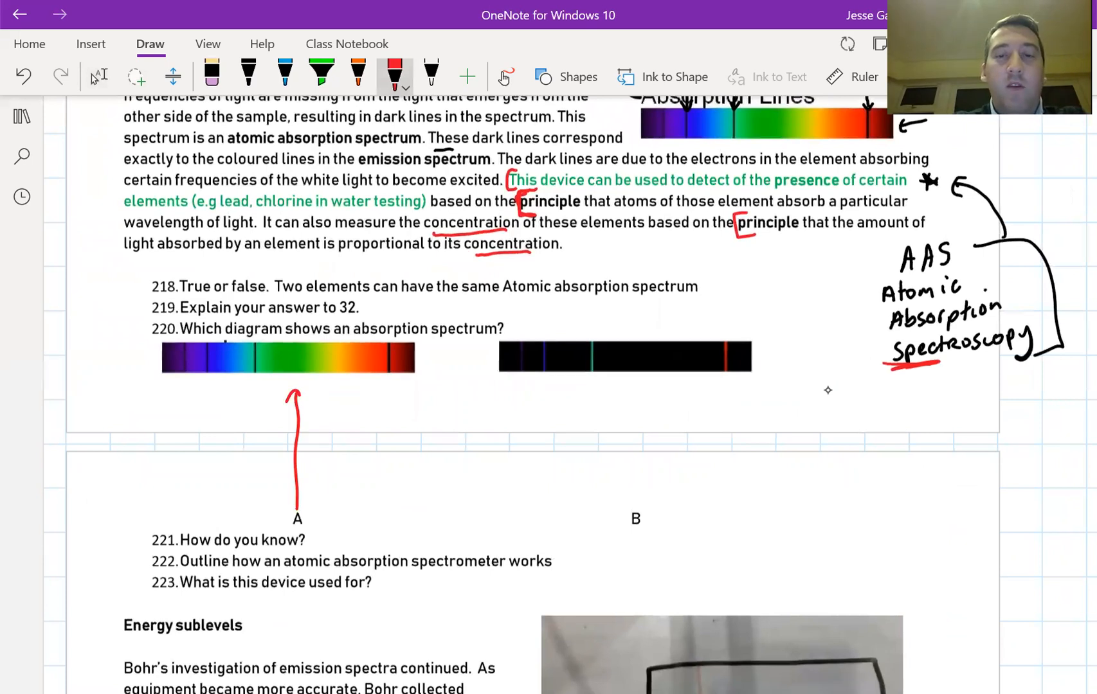
pyautogui.moveTo(631, 514); pyautogui.dragTo(616, 378)
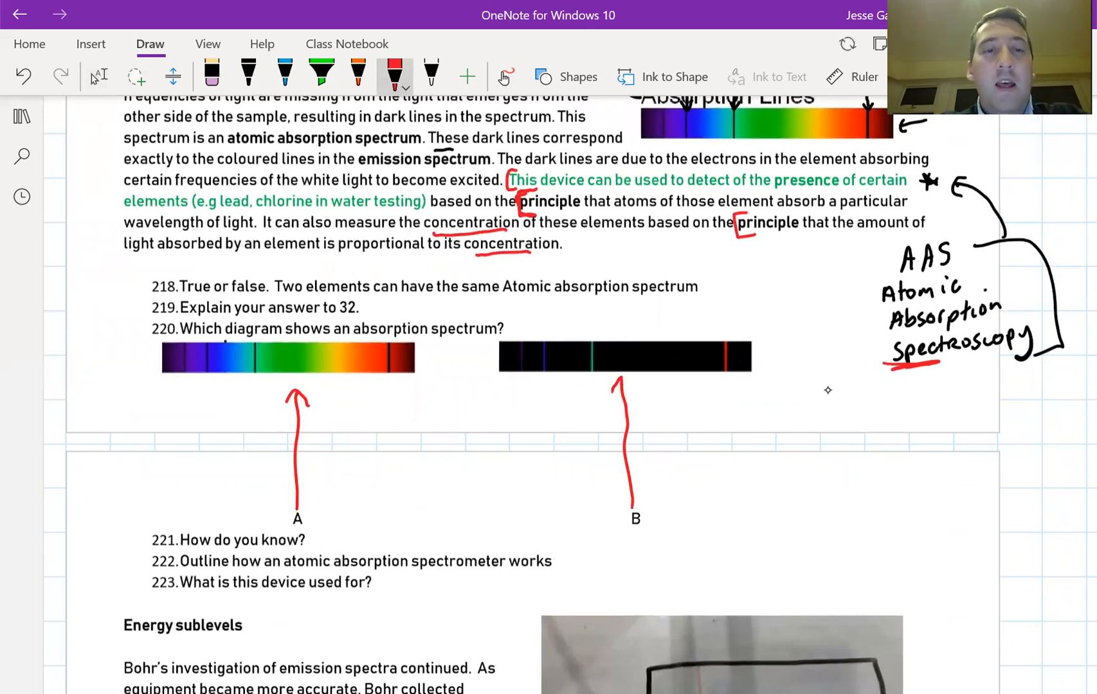